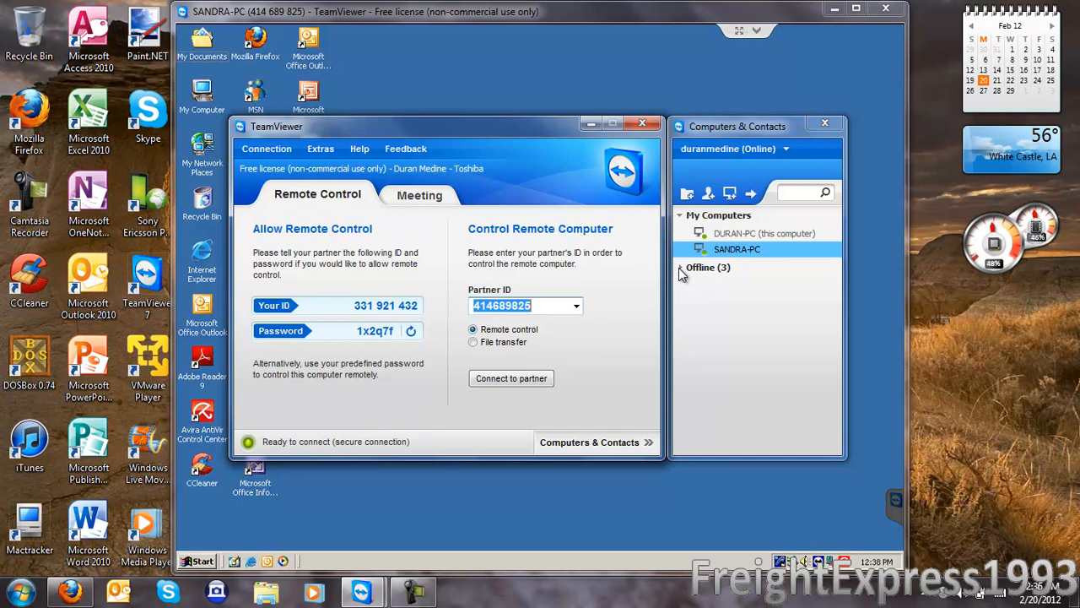
Expand the Offline (3) group, glance at the Meeting tab, and return to Remote Control
{"action": "left_click", "coordinate": [681, 267]}
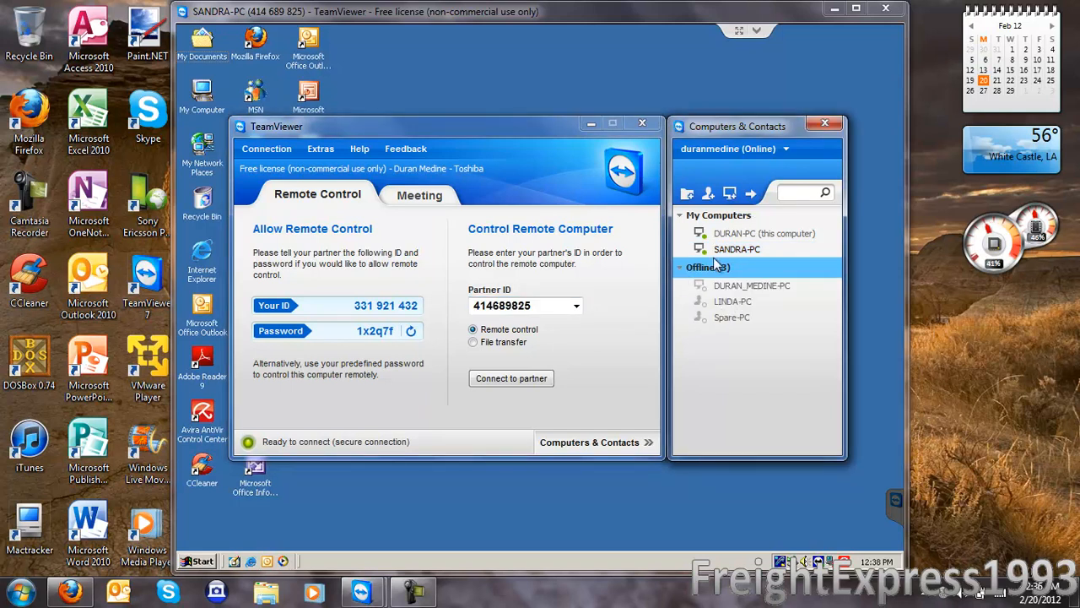
{"action": "mouse_move", "coordinate": [702, 214]}
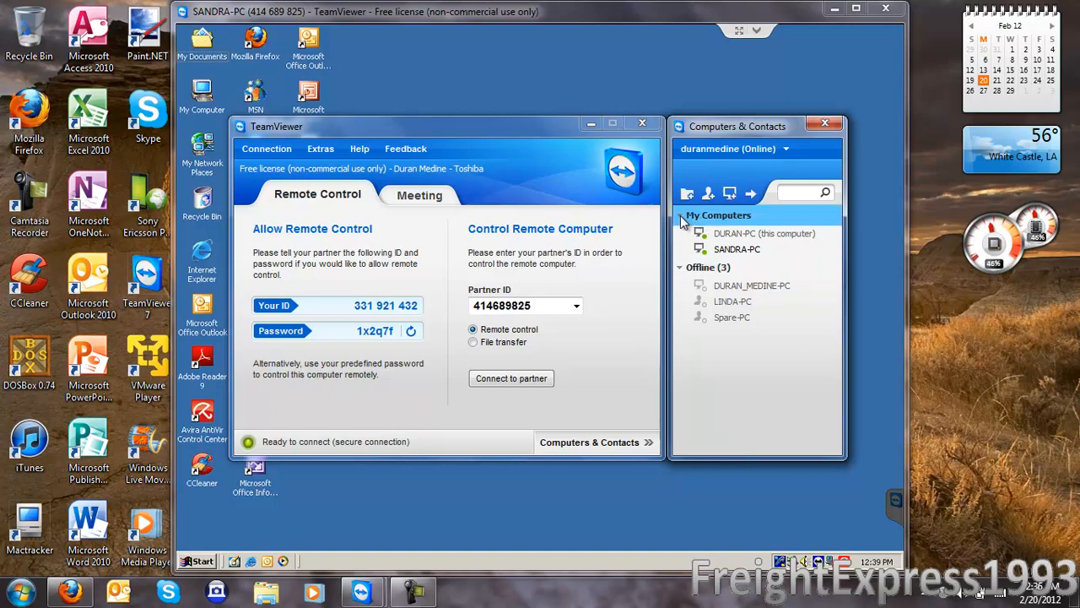
{"action": "mouse_move", "coordinate": [639, 124]}
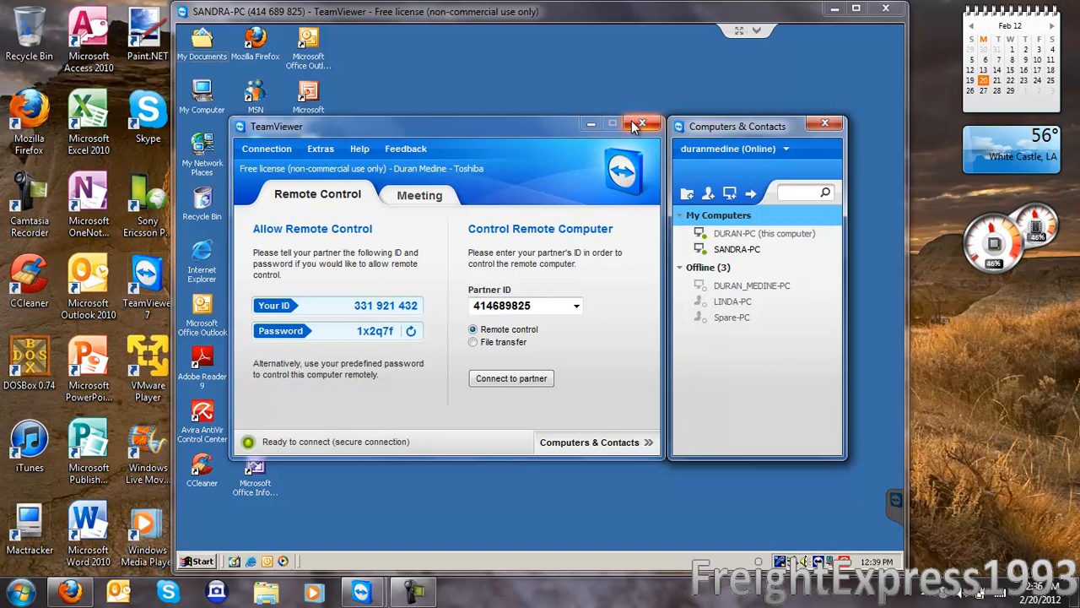
{"action": "mouse_move", "coordinate": [637, 124]}
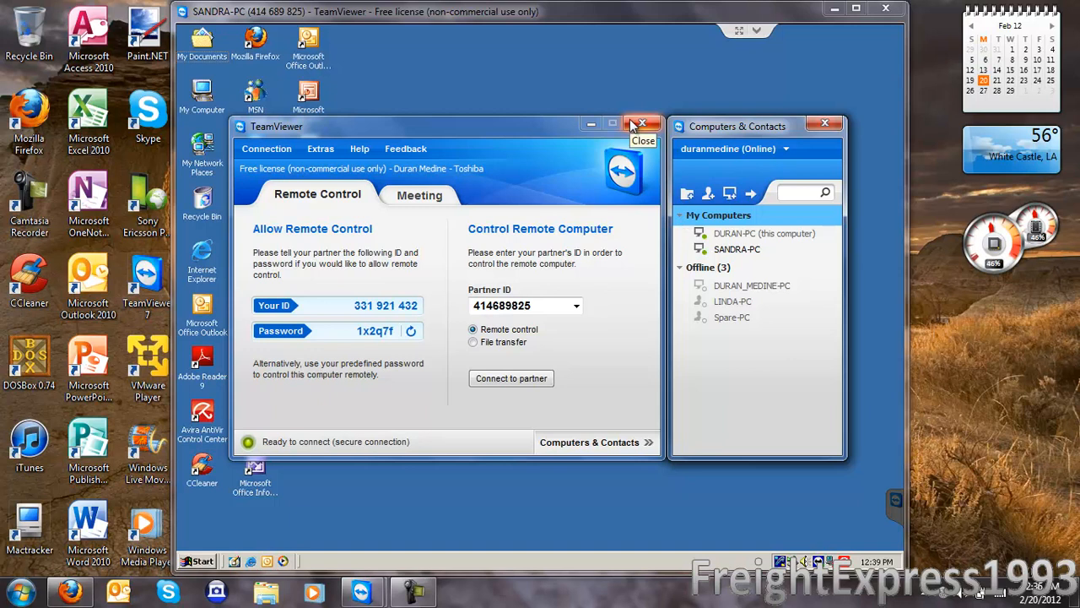
{"action": "mouse_move", "coordinate": [612, 127]}
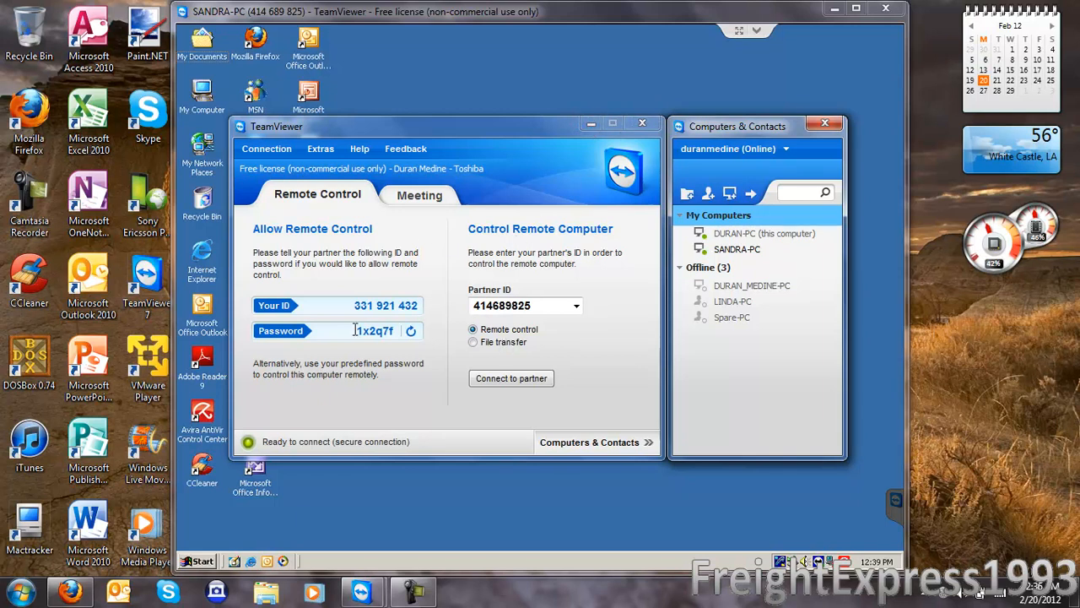
{"action": "mouse_move", "coordinate": [411, 341]}
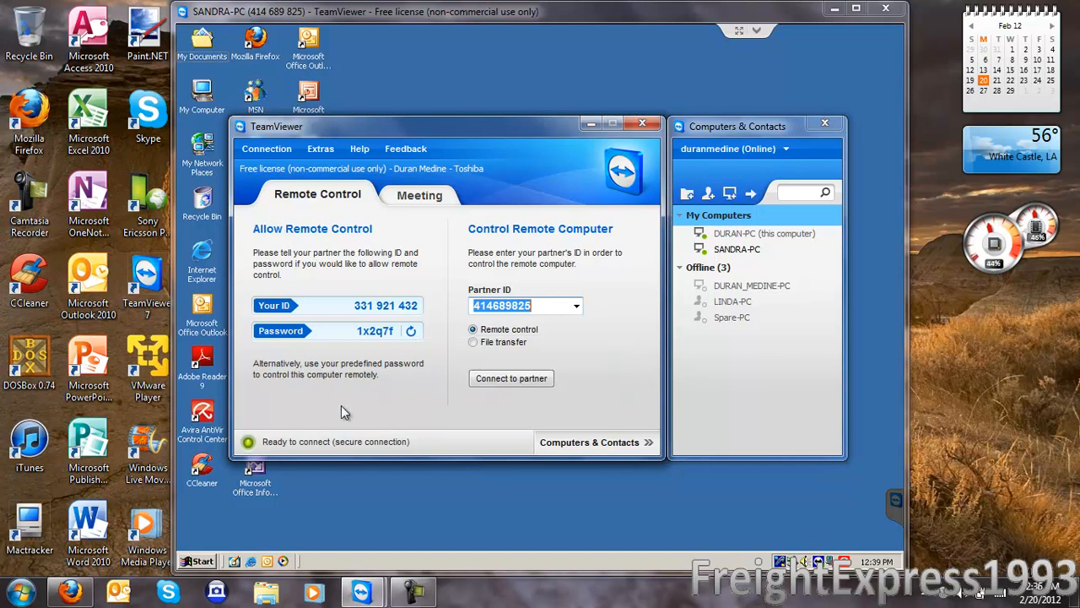
{"action": "left_click", "coordinate": [418, 195]}
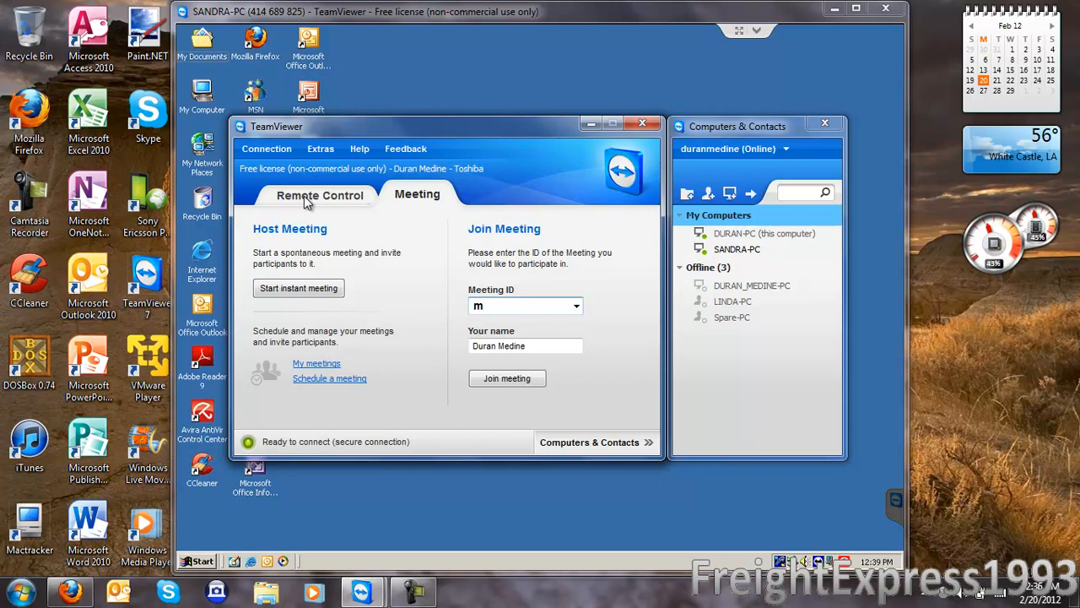
{"action": "left_click", "coordinate": [321, 195]}
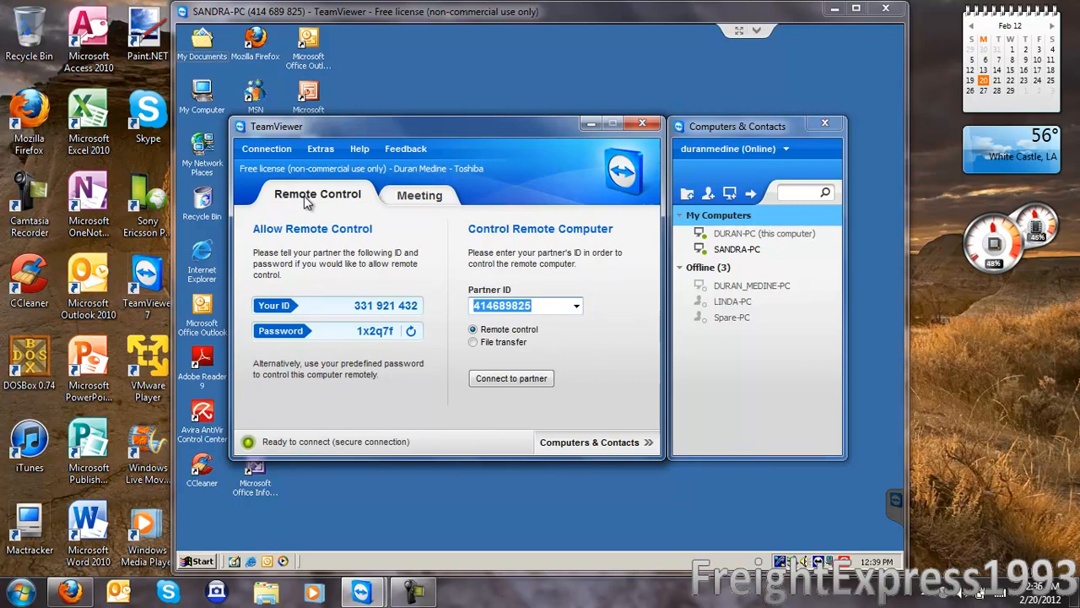
{"action": "mouse_move", "coordinate": [798, 131]}
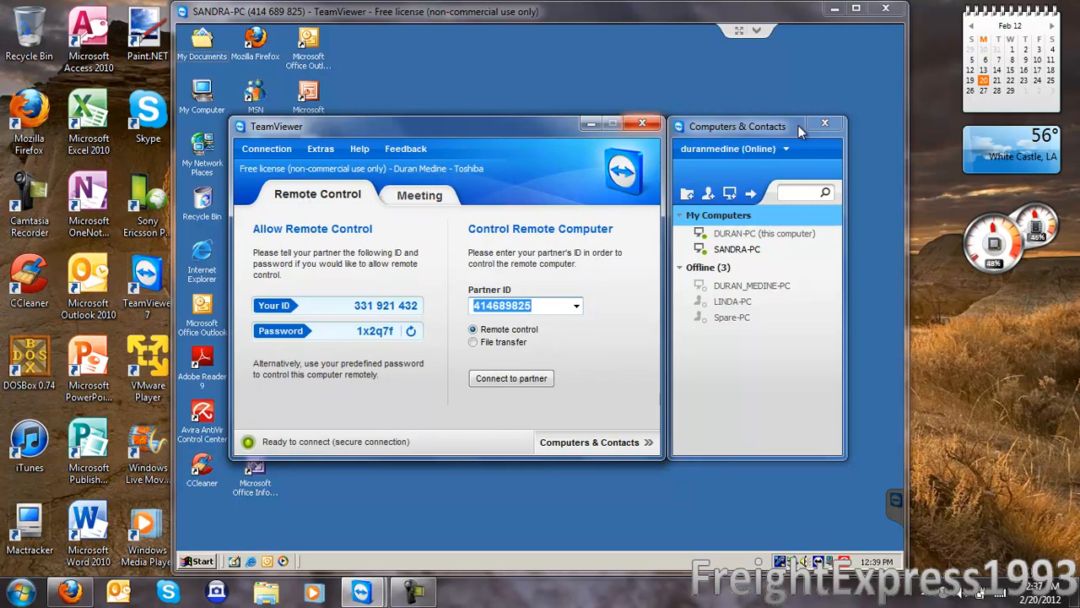
{"action": "mouse_move", "coordinate": [800, 133]}
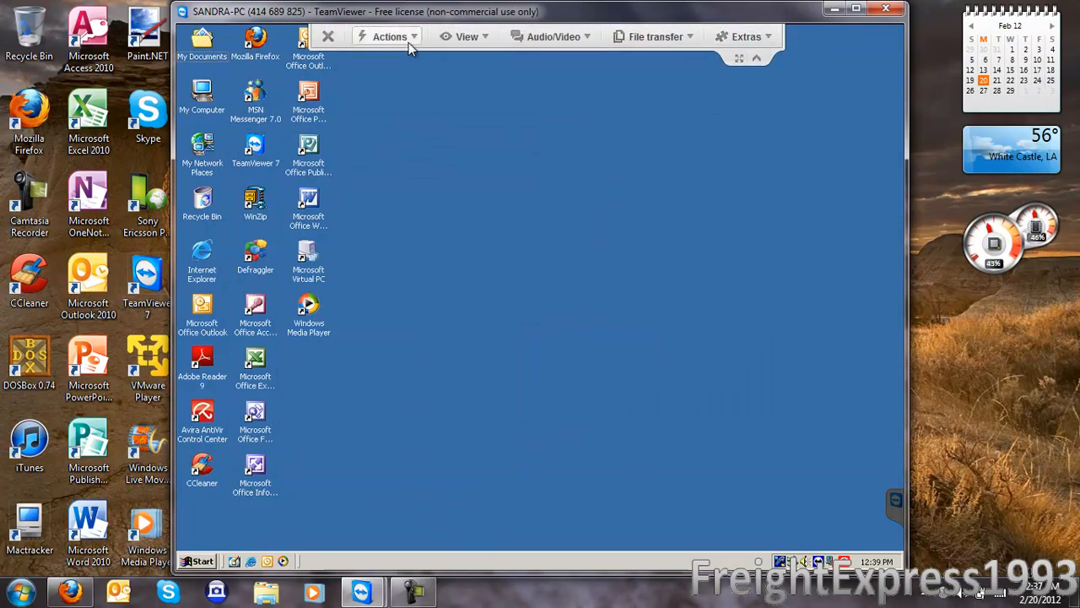
Bring up the Actions menu with remote log off, reboot and safe-mode reboot options
{"action": "left_click", "coordinate": [389, 36]}
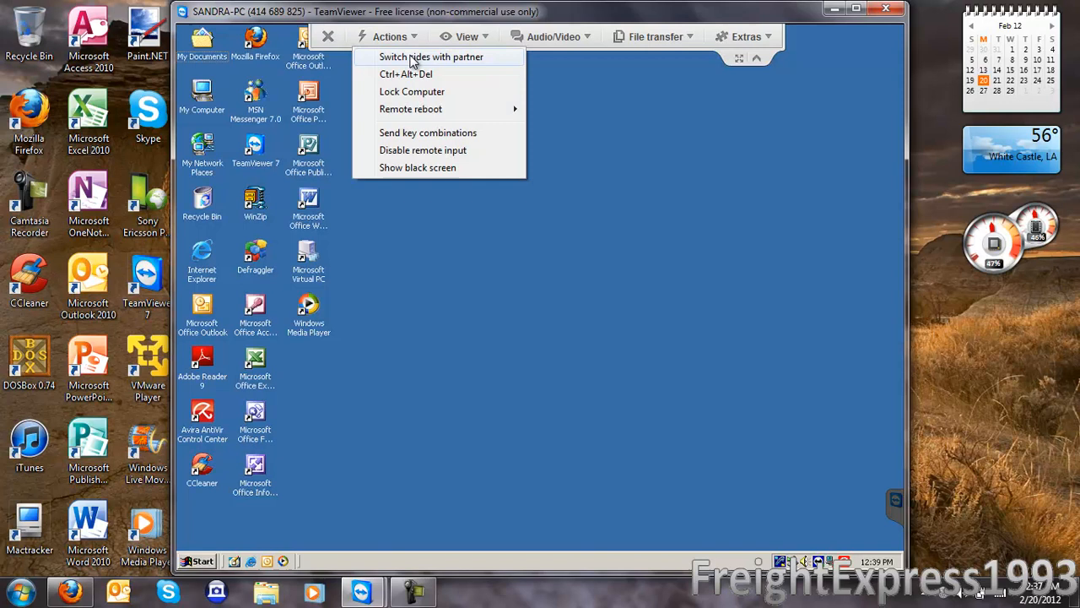
{"action": "mouse_move", "coordinate": [412, 73]}
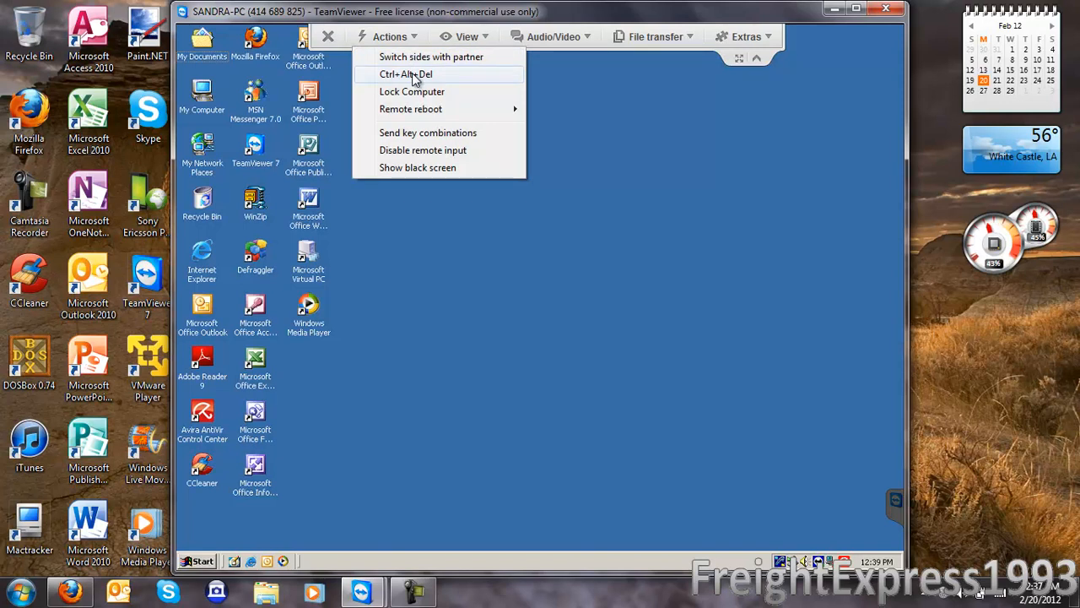
{"action": "mouse_move", "coordinate": [412, 91]}
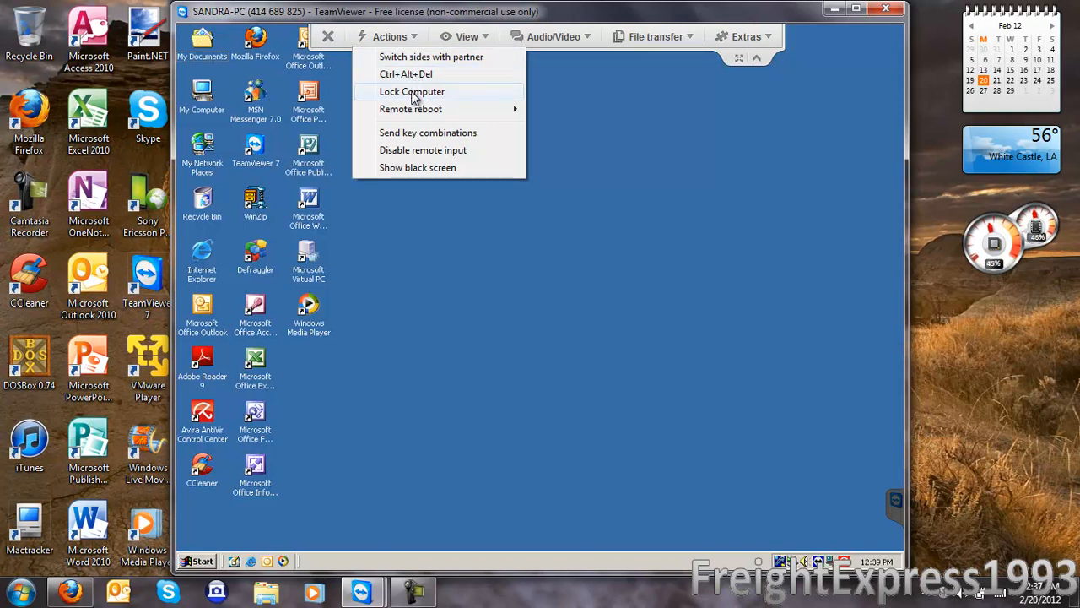
{"action": "mouse_move", "coordinate": [410, 109]}
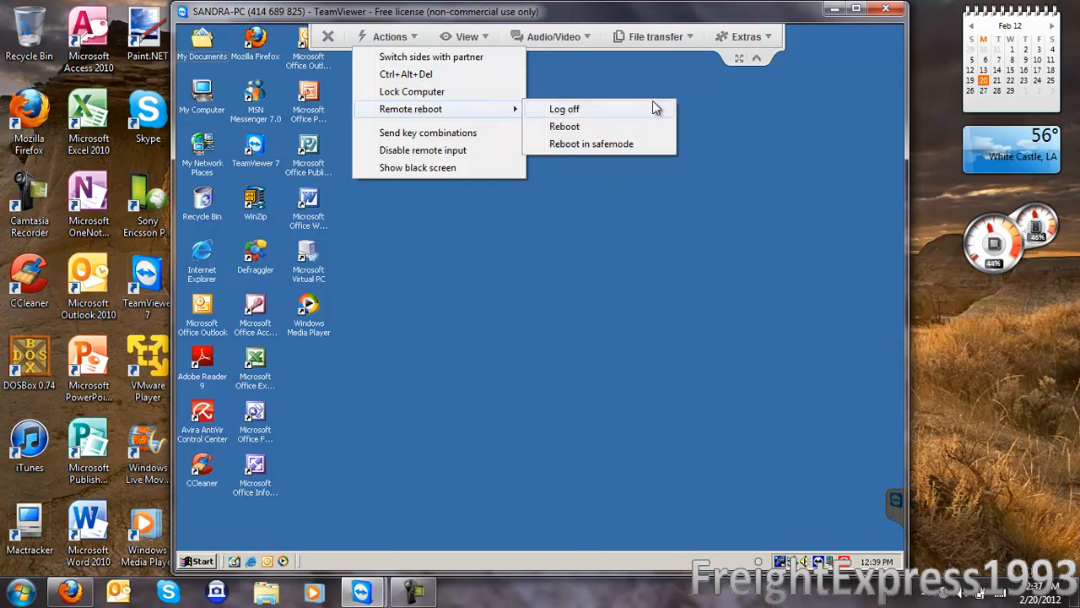
{"action": "mouse_move", "coordinate": [629, 124]}
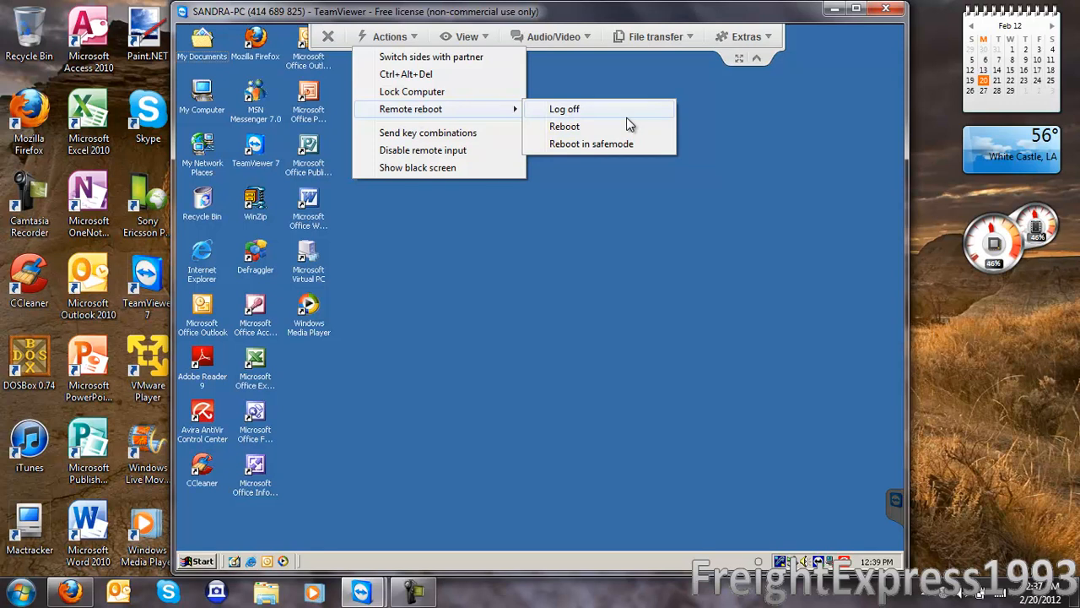
Enable Show remote cursor from the View menu, then browse scaling, resolution and quality options
{"action": "left_click", "coordinate": [463, 36]}
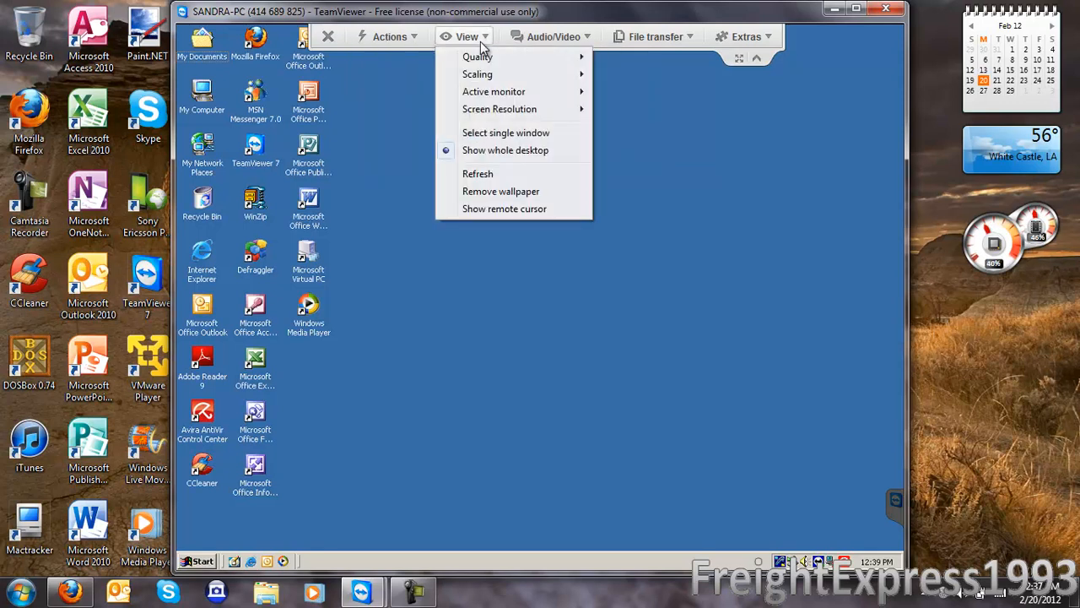
{"action": "mouse_move", "coordinate": [499, 108]}
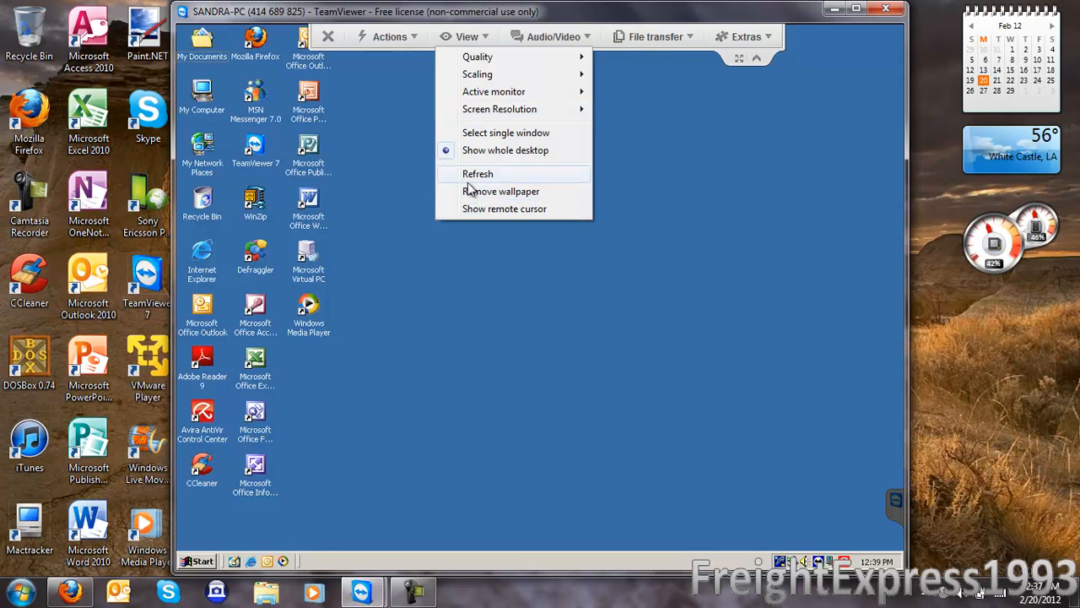
{"action": "mouse_move", "coordinate": [471, 197]}
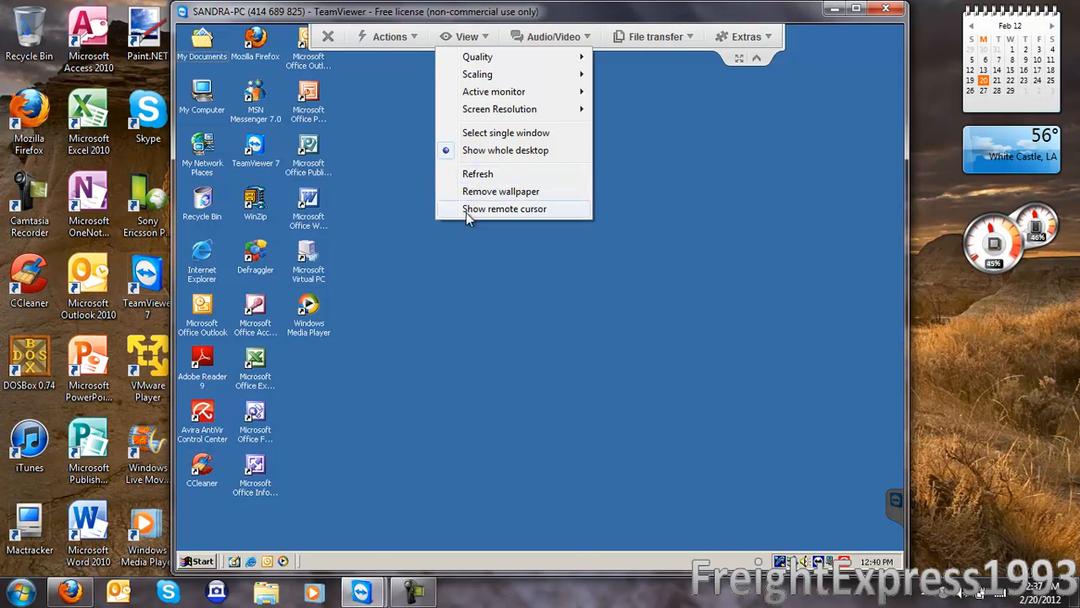
{"action": "left_click", "coordinate": [505, 209]}
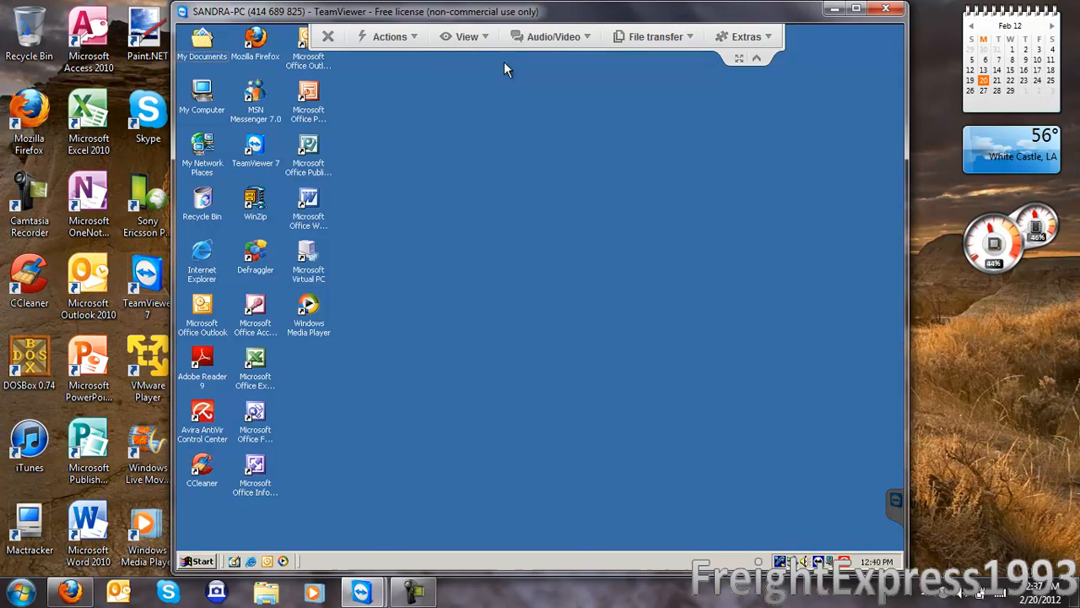
{"action": "left_click", "coordinate": [464, 36]}
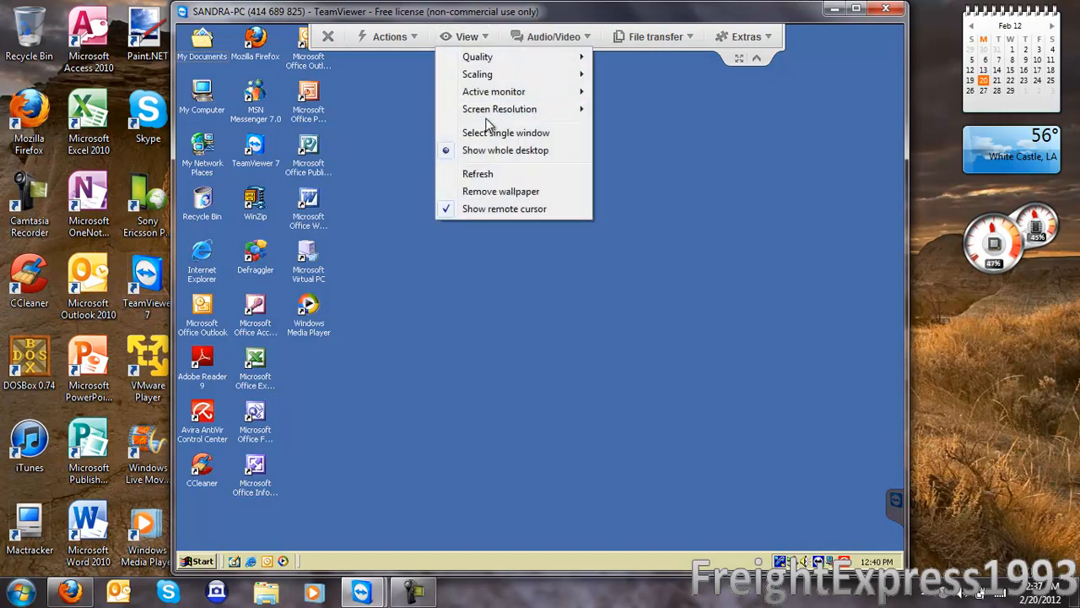
{"action": "mouse_move", "coordinate": [481, 203]}
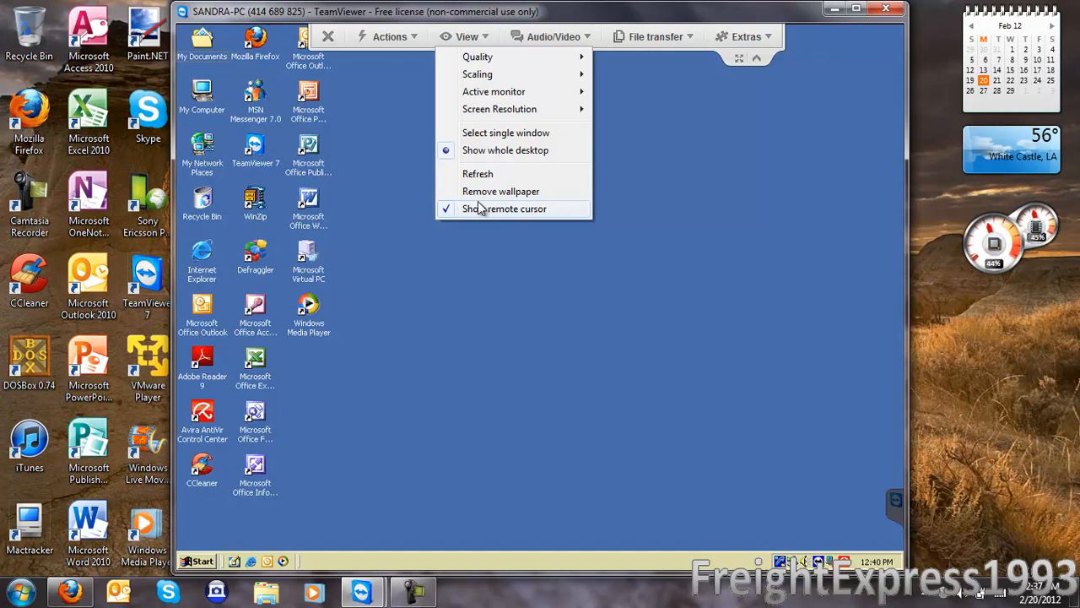
{"action": "mouse_move", "coordinate": [482, 205]}
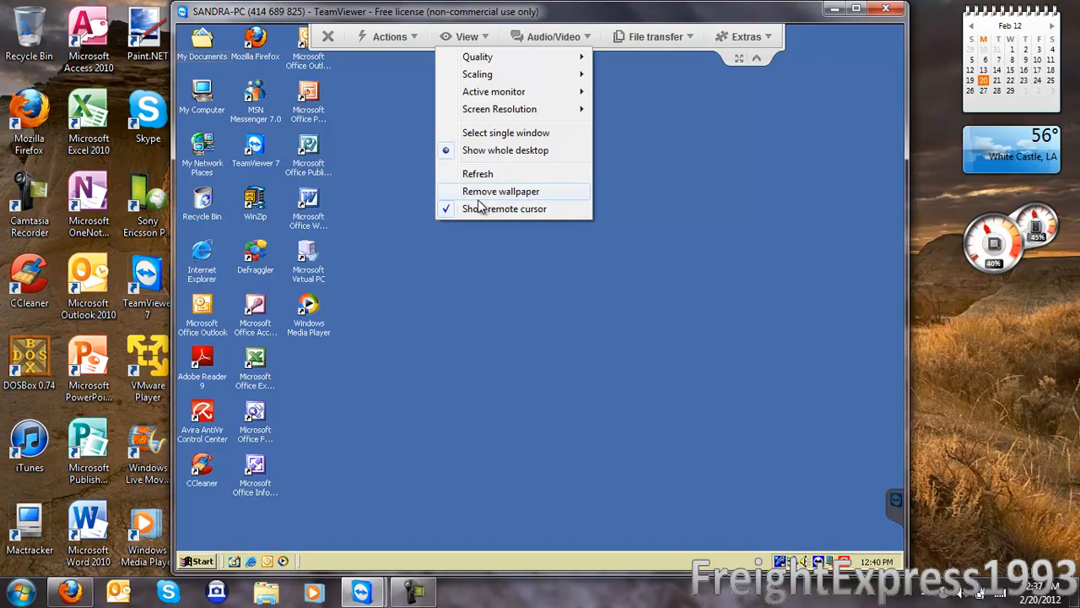
{"action": "mouse_move", "coordinate": [479, 209]}
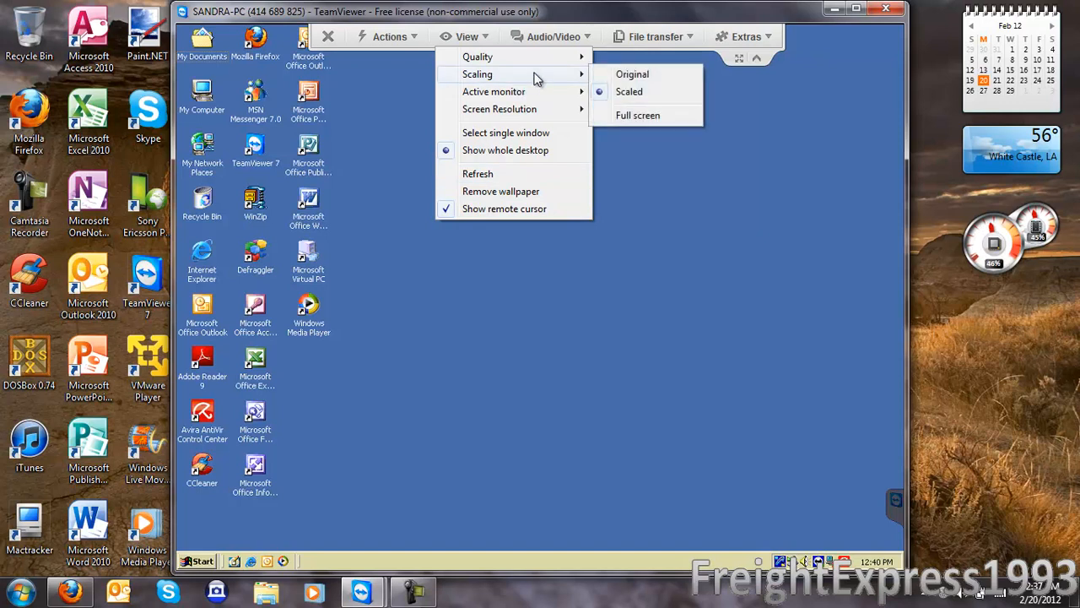
{"action": "mouse_move", "coordinate": [493, 56]}
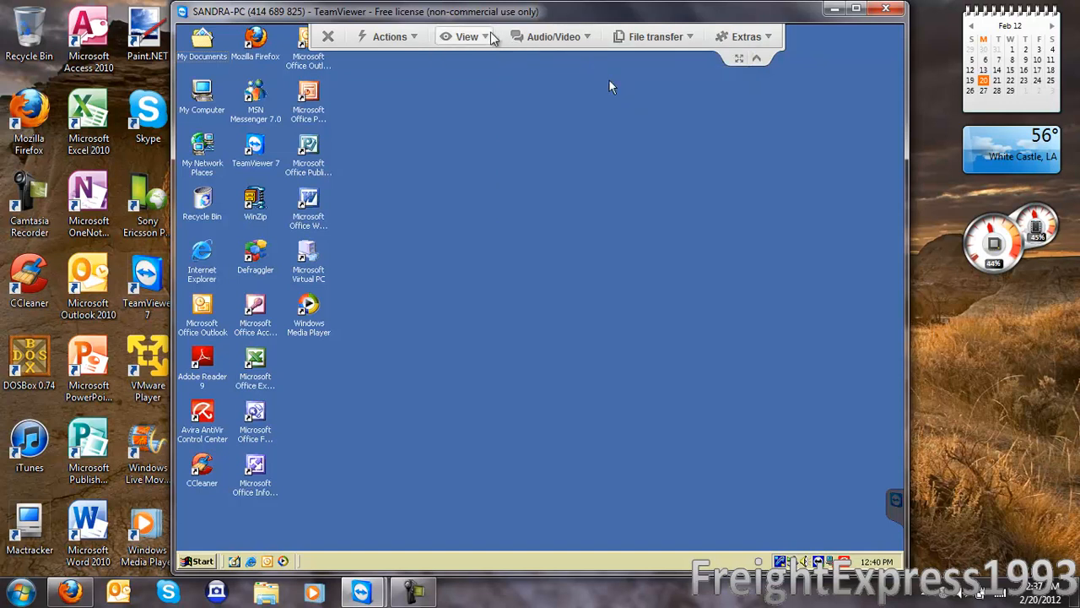
{"action": "left_click", "coordinate": [463, 36]}
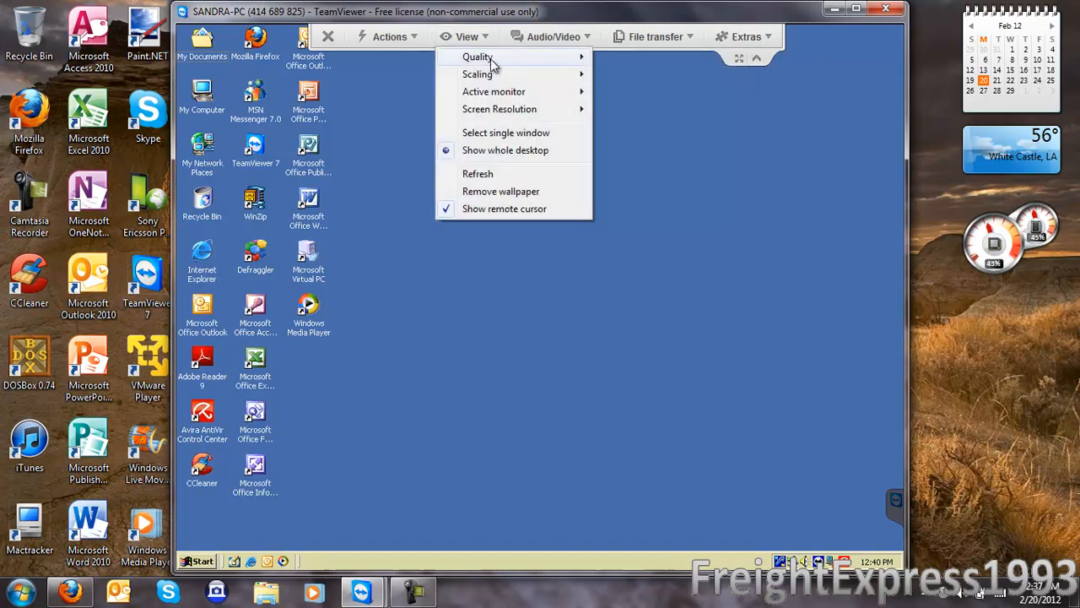
{"action": "mouse_move", "coordinate": [481, 56]}
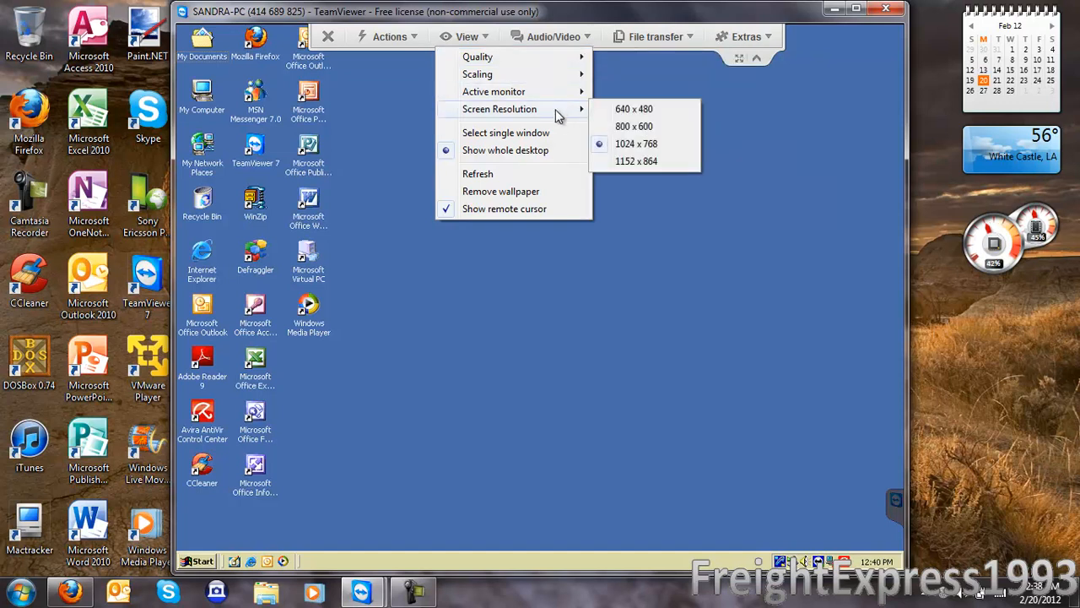
{"action": "mouse_move", "coordinate": [494, 91]}
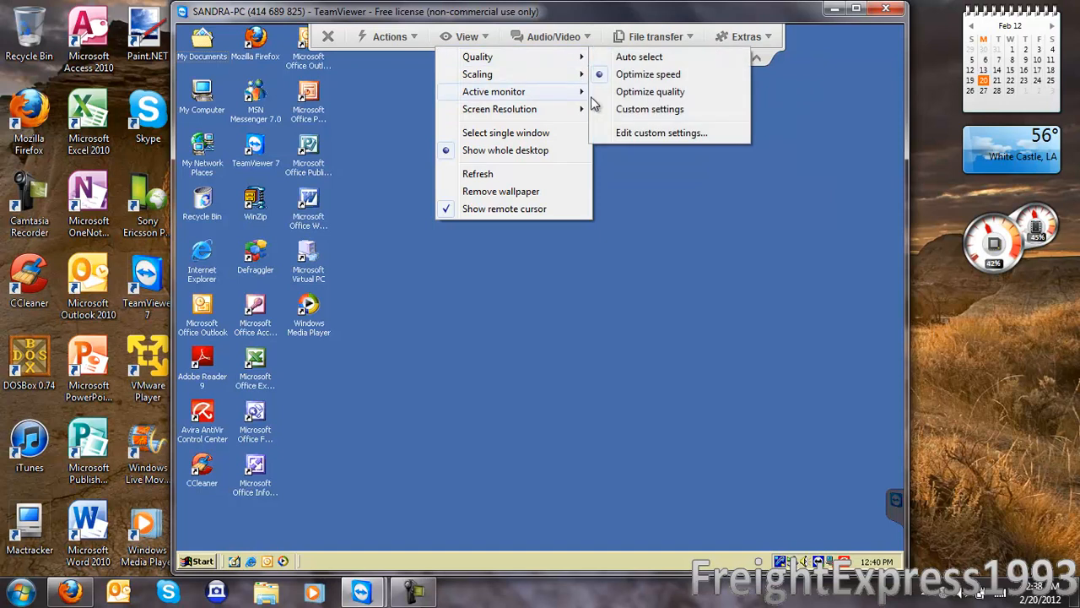
In Custom Settings disable Aero Glass, leave compatibility mode off, set quality to Highest speed, and confirm
{"action": "left_click", "coordinate": [661, 132]}
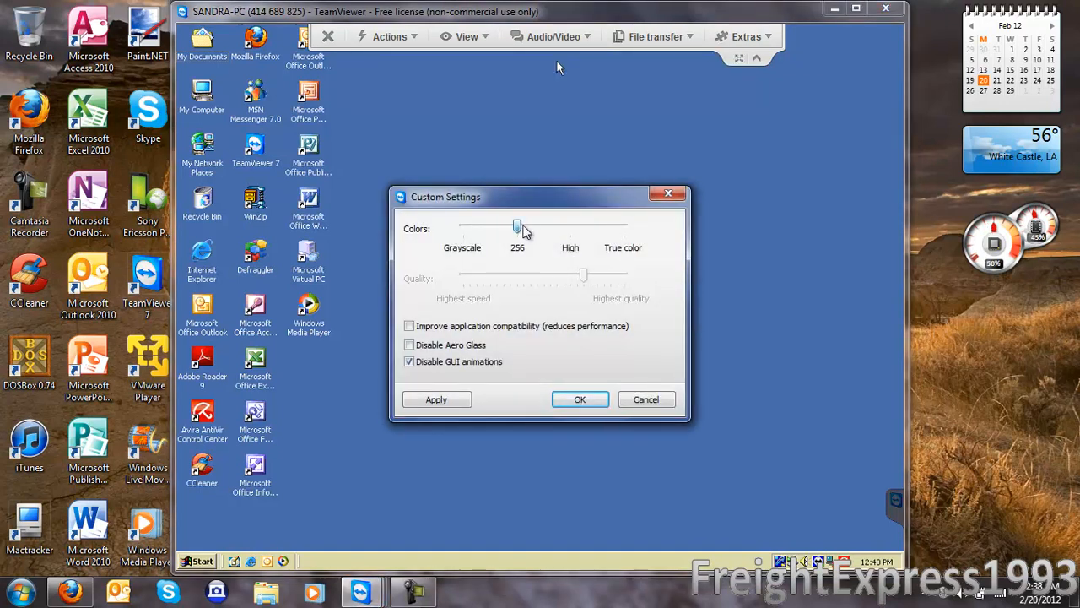
{"action": "left_click_drag", "start_coordinate": [517, 226], "coordinate": [569, 226]}
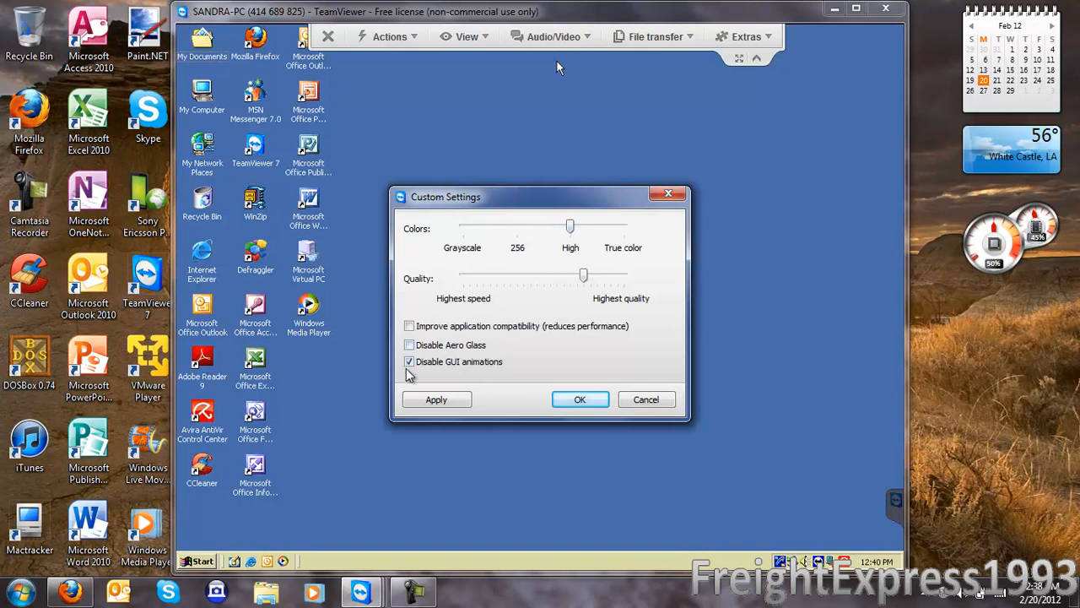
{"action": "left_click", "coordinate": [410, 344]}
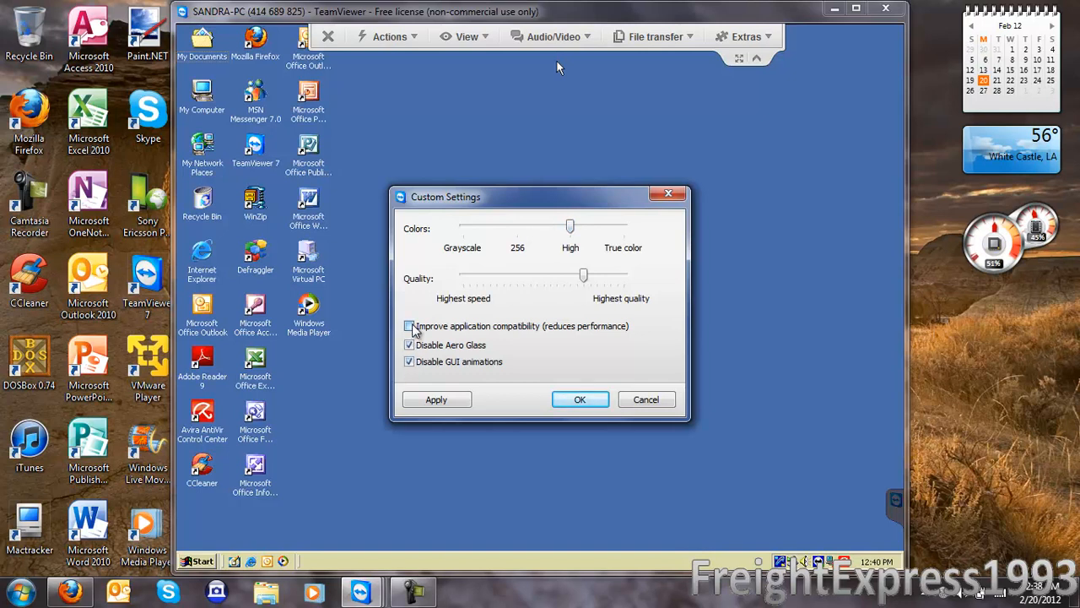
{"action": "left_click", "coordinate": [409, 326]}
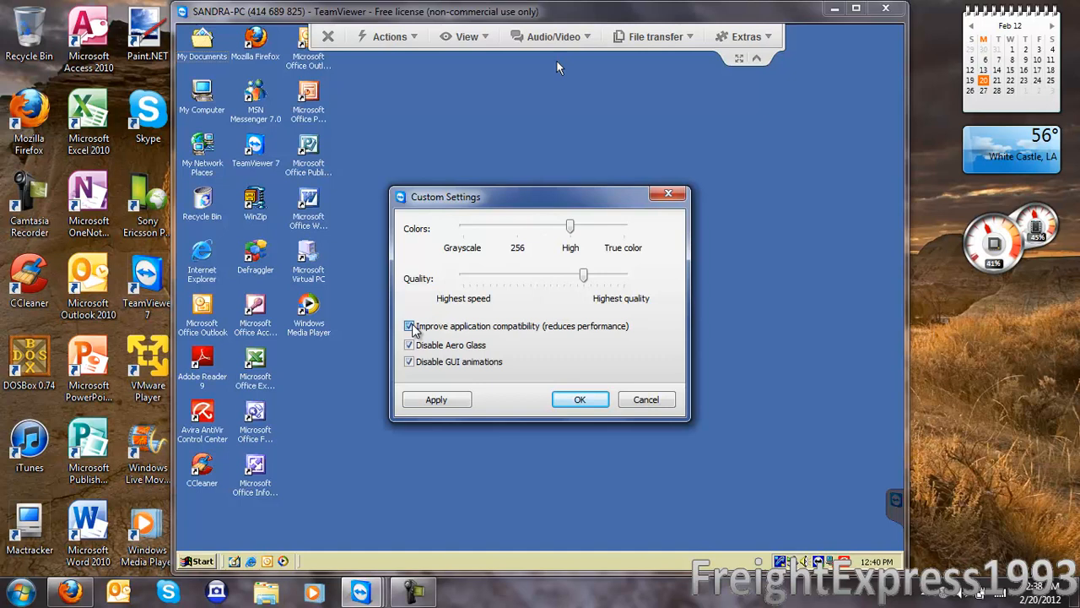
{"action": "left_click", "coordinate": [410, 326]}
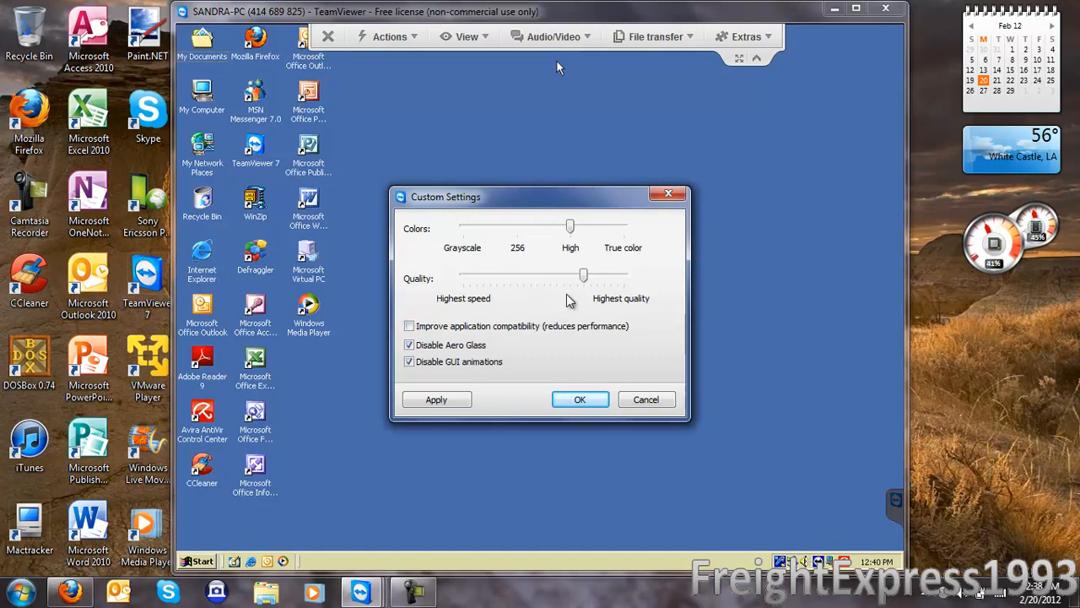
{"action": "left_click_drag", "start_coordinate": [585, 275], "coordinate": [517, 275]}
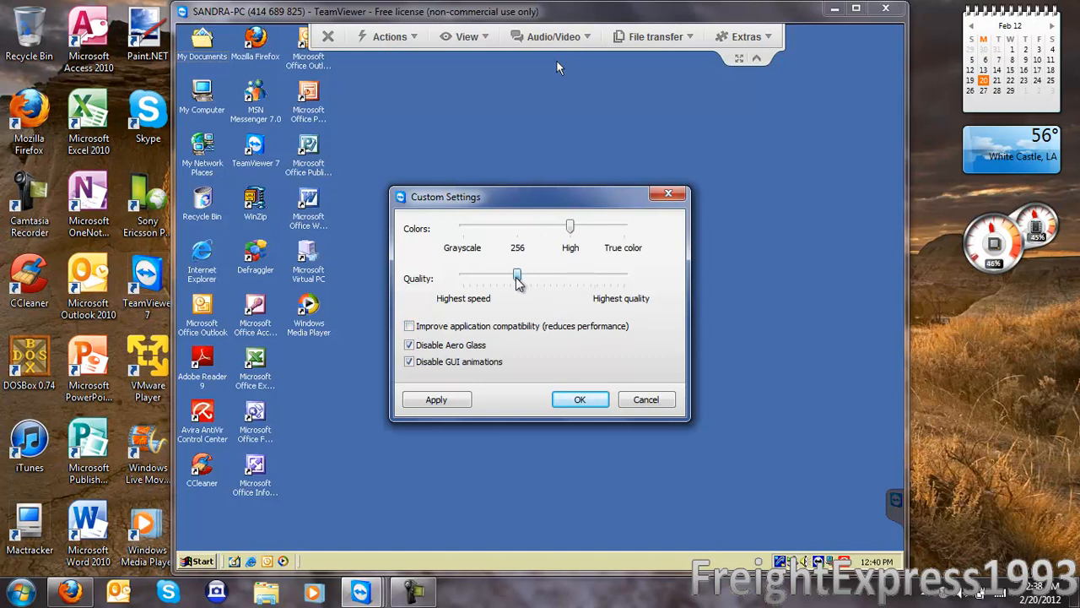
{"action": "left_click_drag", "start_coordinate": [517, 276], "coordinate": [462, 277]}
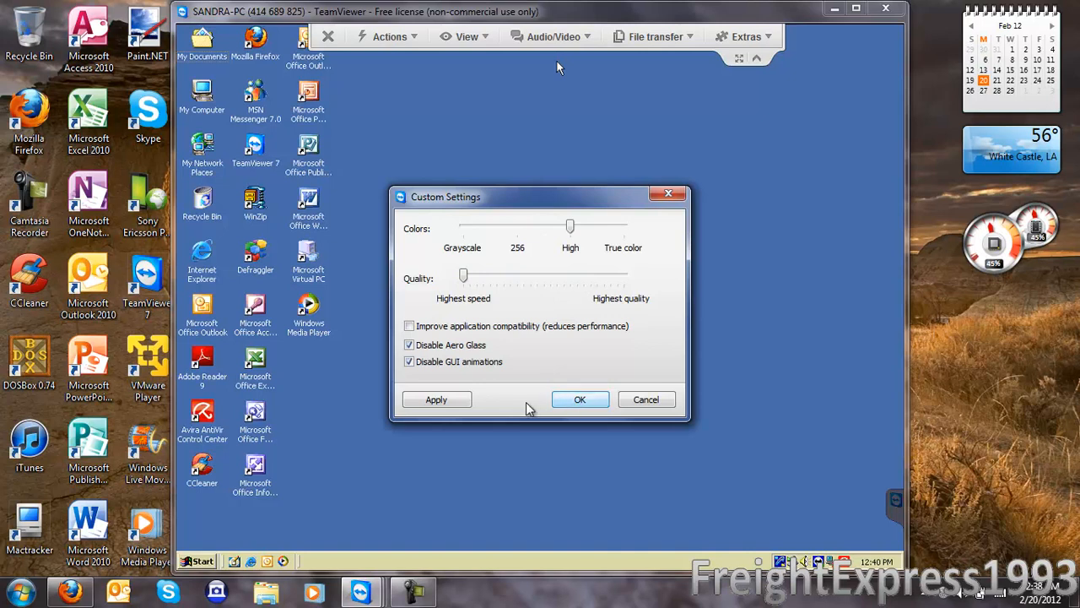
{"action": "mouse_move", "coordinate": [557, 397]}
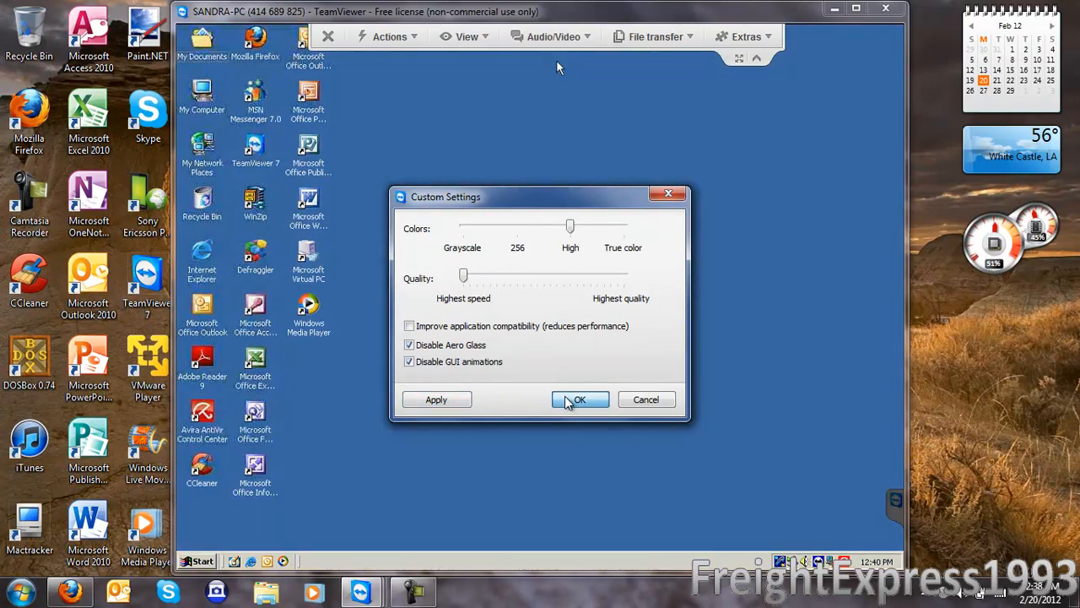
{"action": "left_click", "coordinate": [580, 399]}
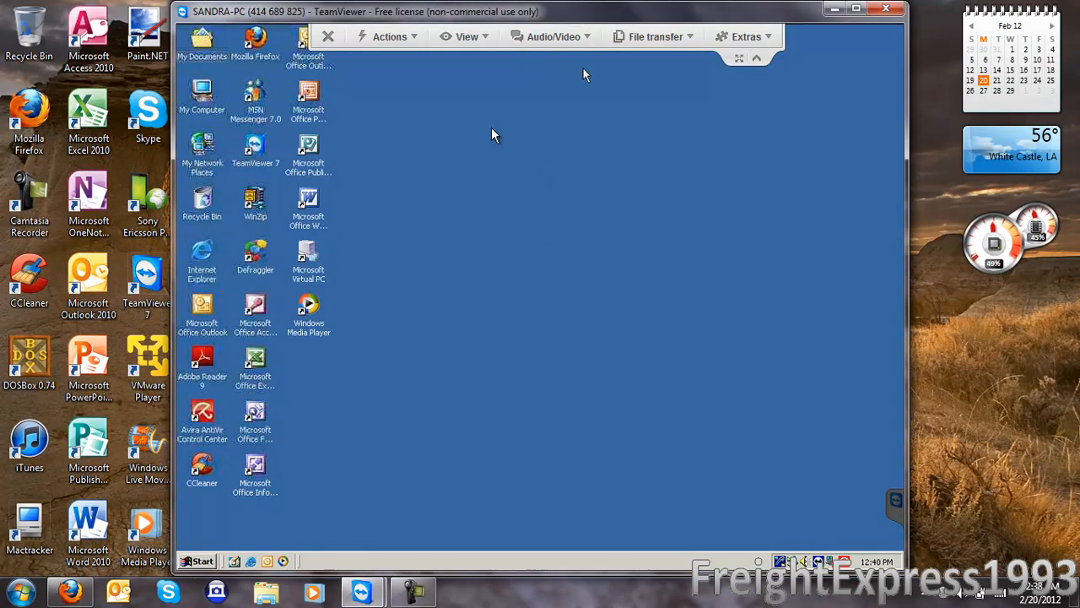
{"action": "mouse_move", "coordinate": [448, 200]}
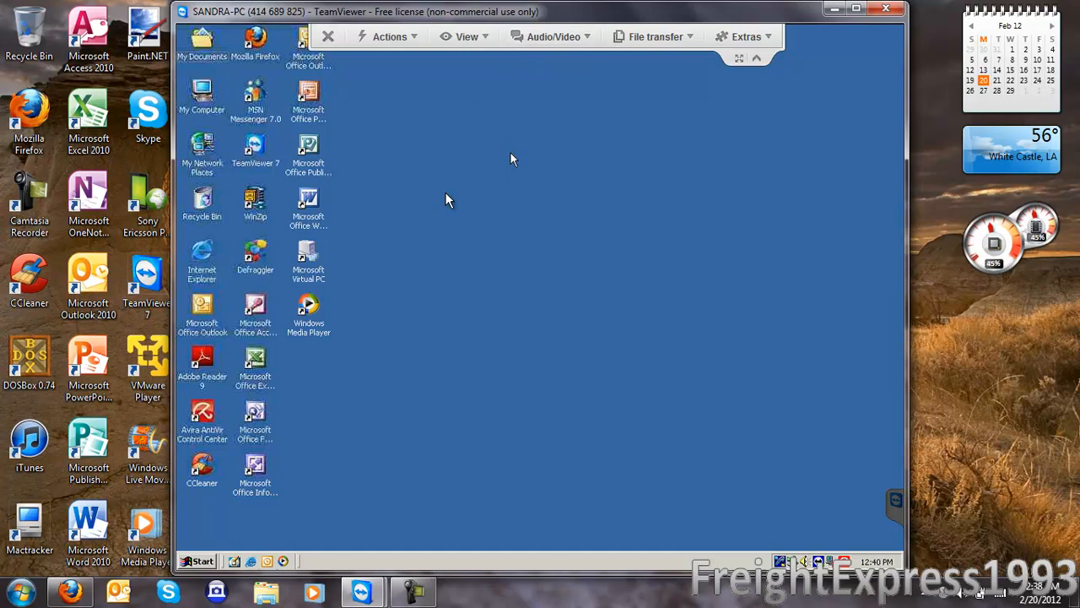
{"action": "mouse_move", "coordinate": [201, 90]}
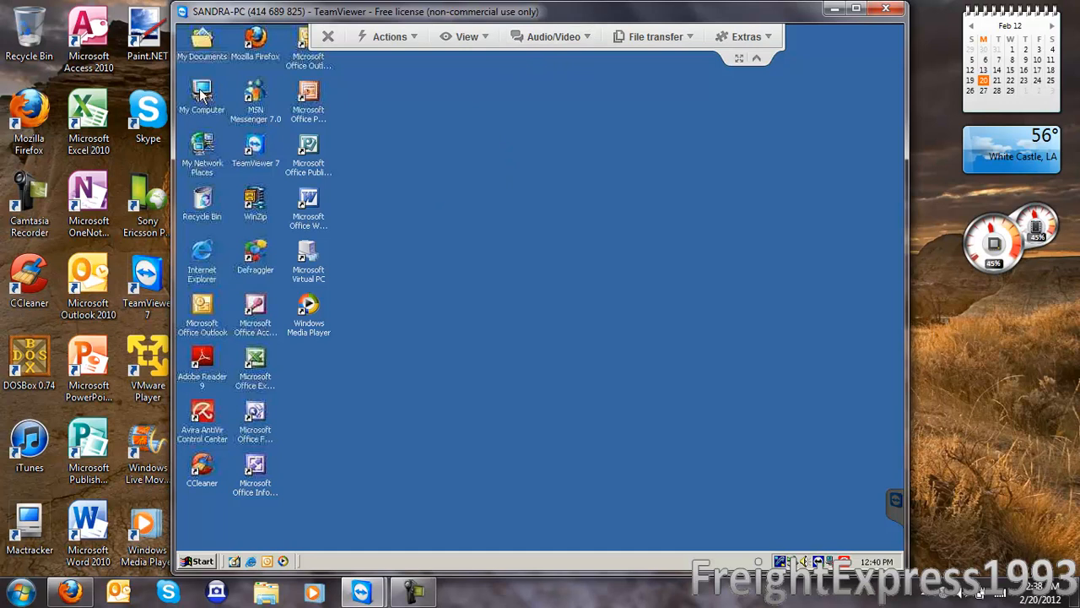
Show the My video panel, start transmitting the local webcam, then stop it
{"action": "double_click", "coordinate": [201, 91]}
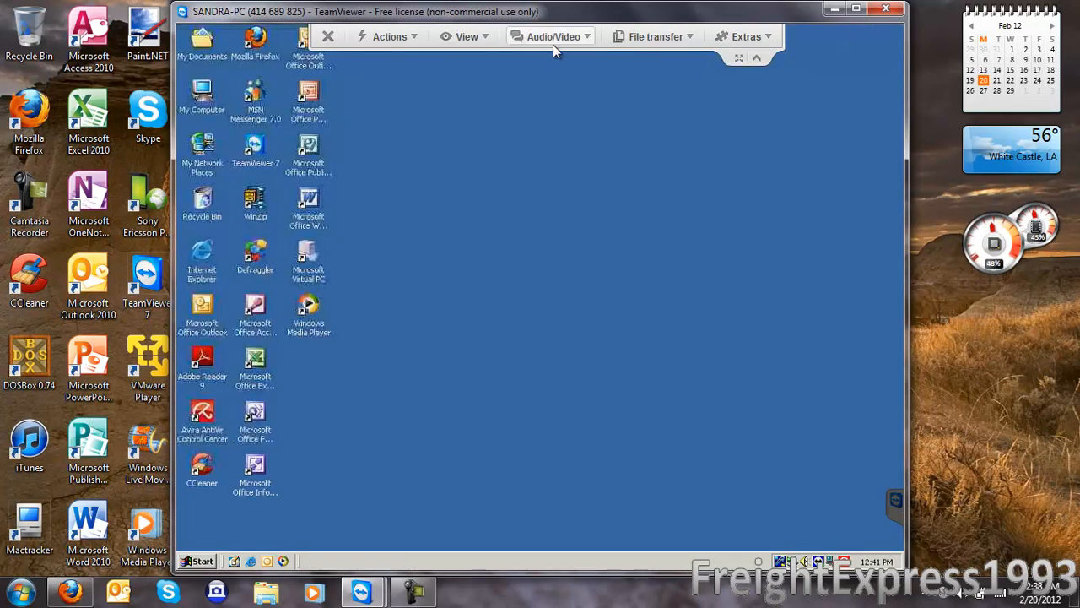
{"action": "left_click", "coordinate": [652, 37]}
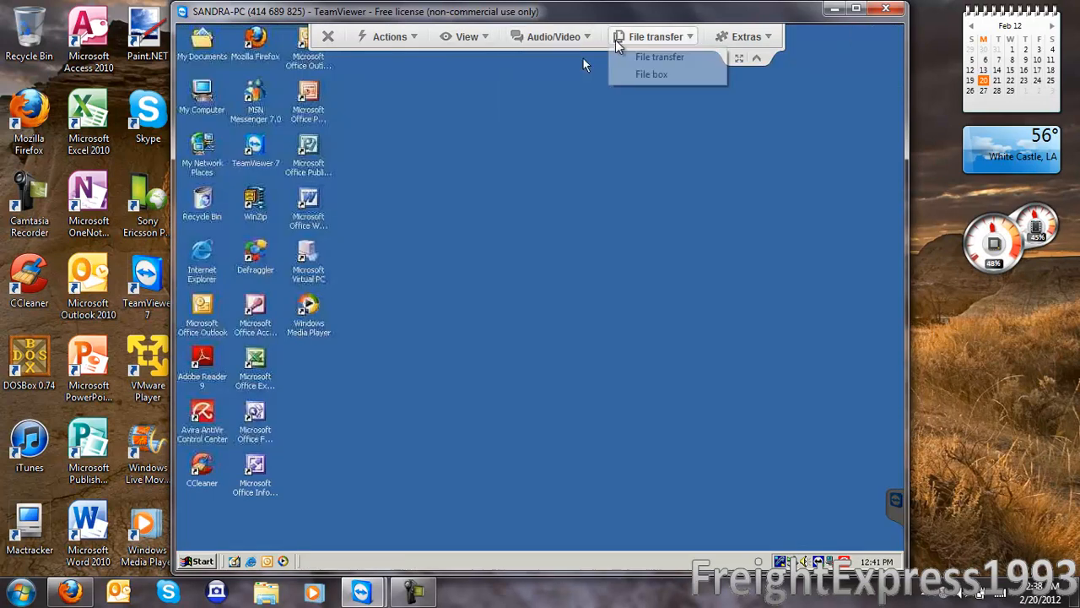
{"action": "left_click", "coordinate": [554, 36]}
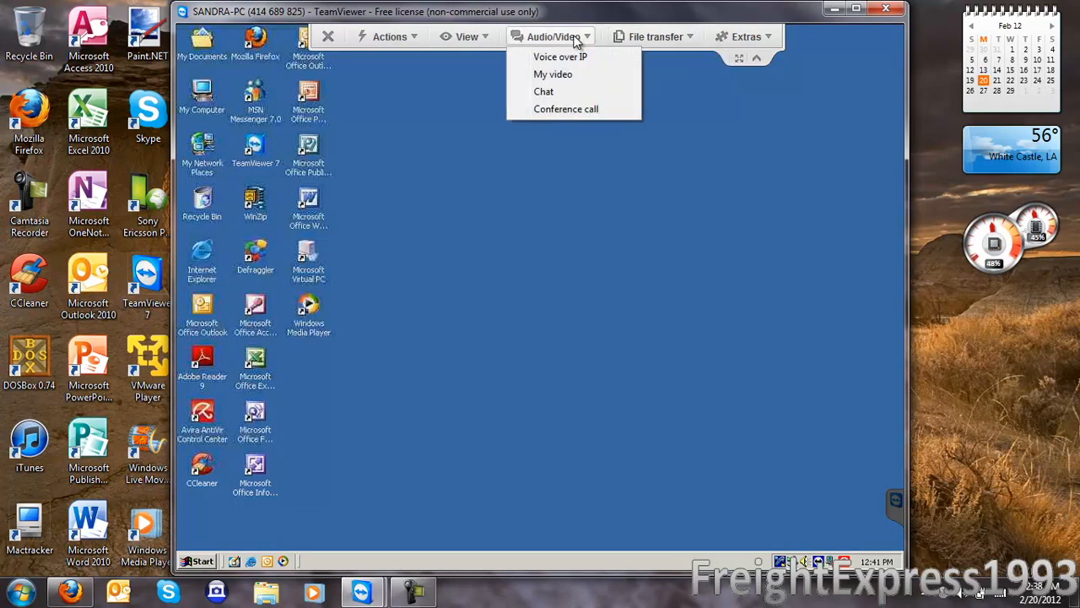
{"action": "mouse_move", "coordinate": [556, 57]}
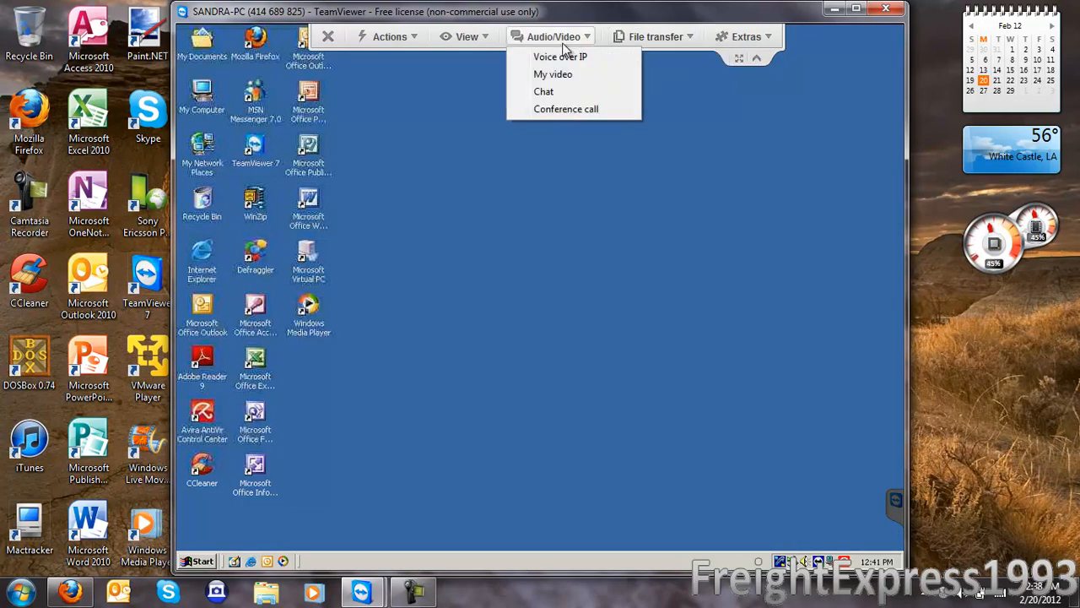
{"action": "mouse_move", "coordinate": [564, 56]}
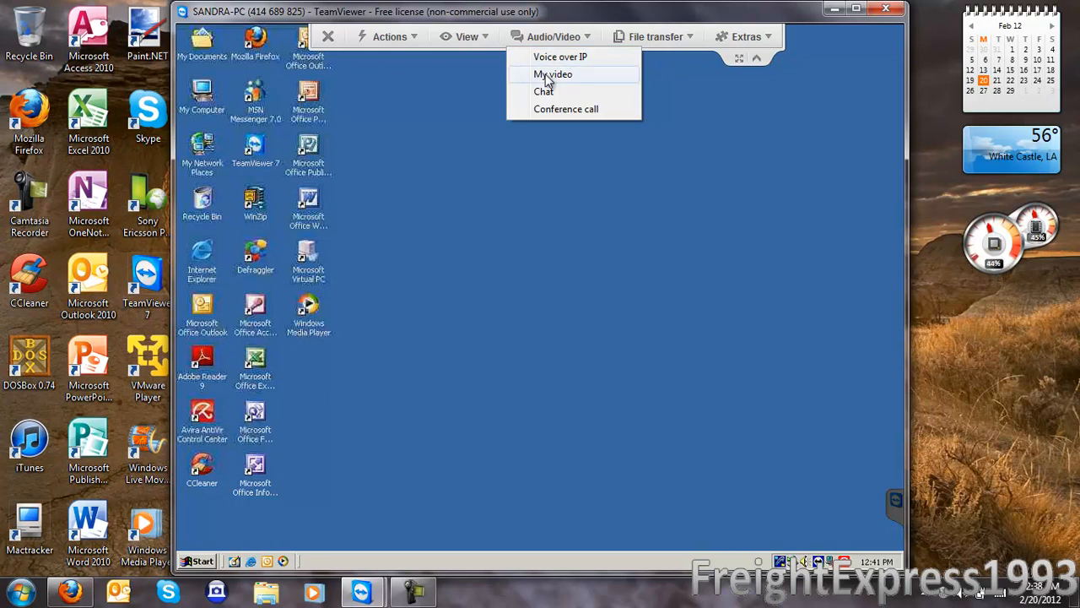
{"action": "left_click", "coordinate": [551, 74]}
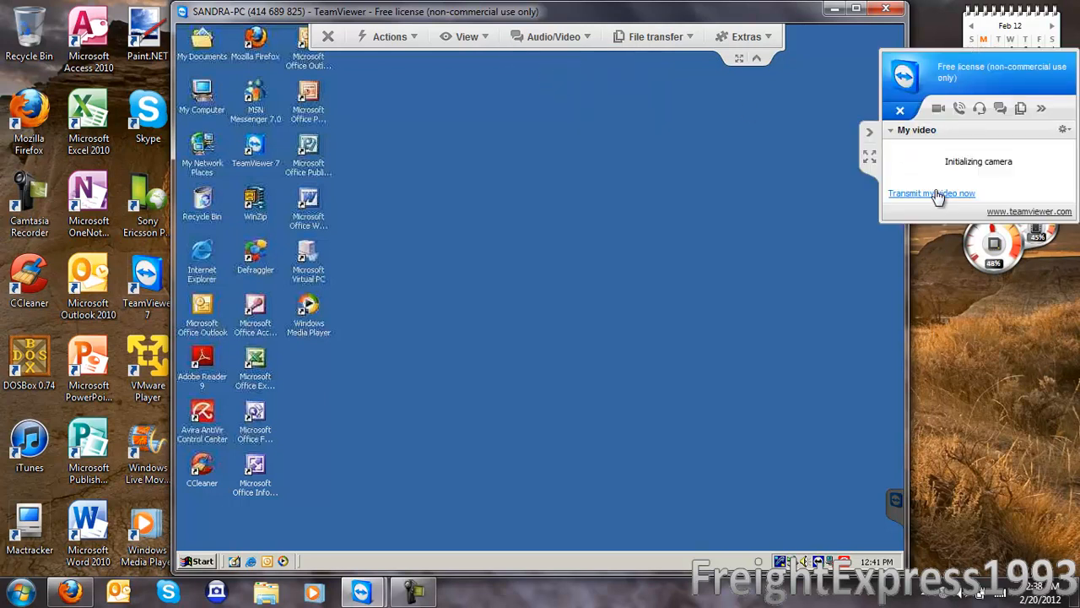
{"action": "left_click", "coordinate": [932, 193]}
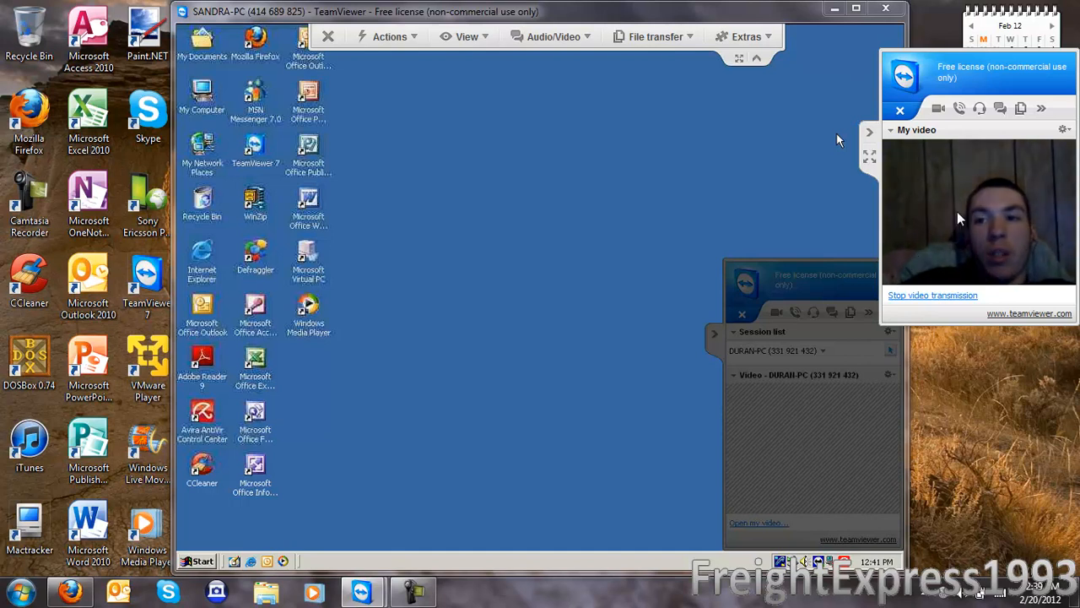
{"action": "left_click", "coordinate": [932, 295]}
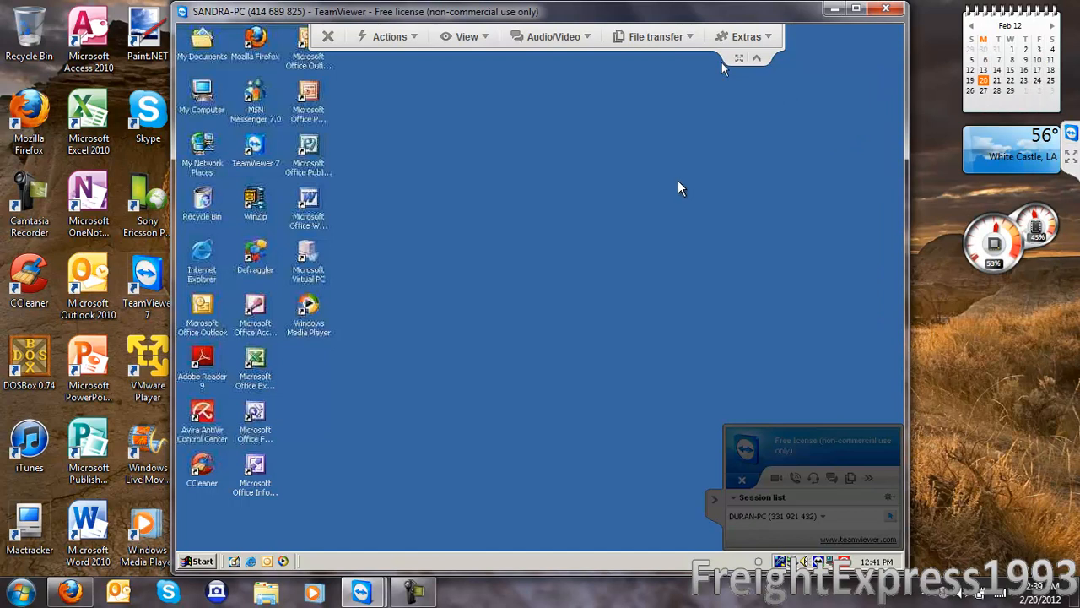
Bring the panel back, check video size options, and start then stop voice transmission
{"action": "left_click", "coordinate": [652, 37]}
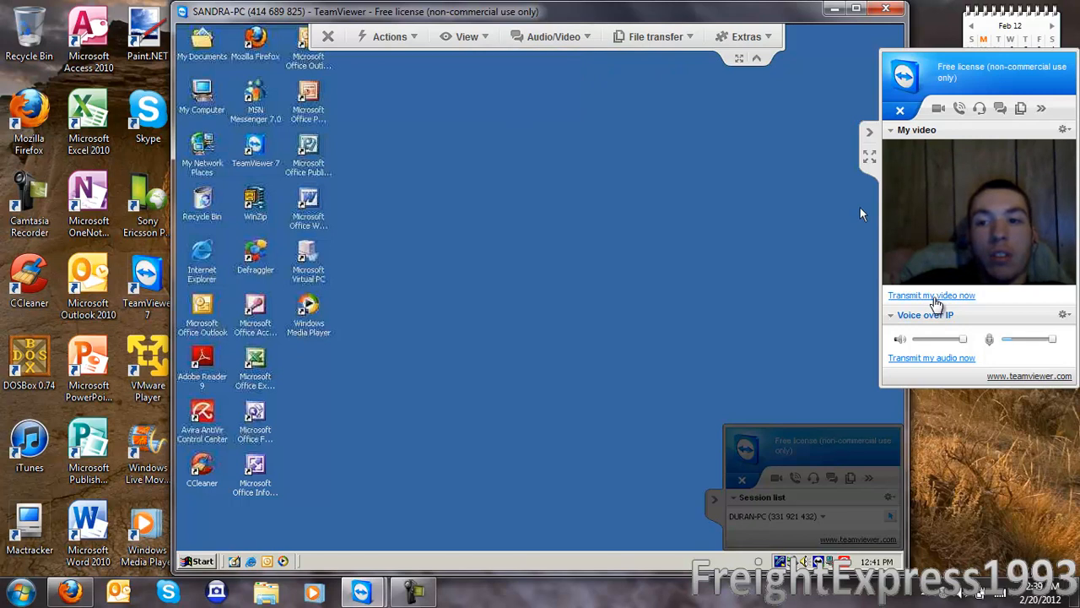
{"action": "mouse_move", "coordinate": [1041, 112]}
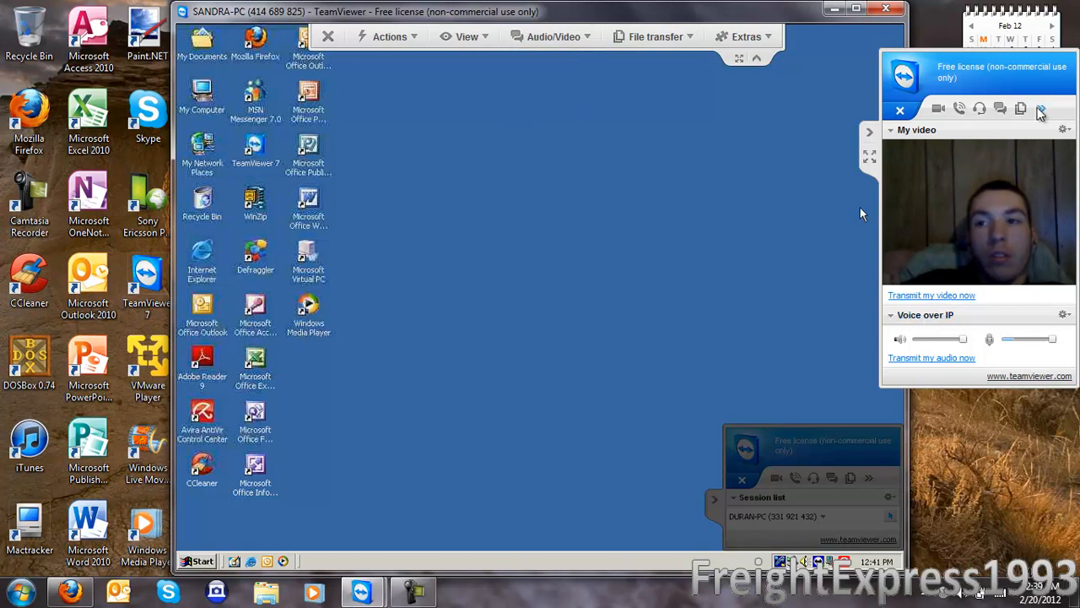
{"action": "left_click", "coordinate": [1068, 128]}
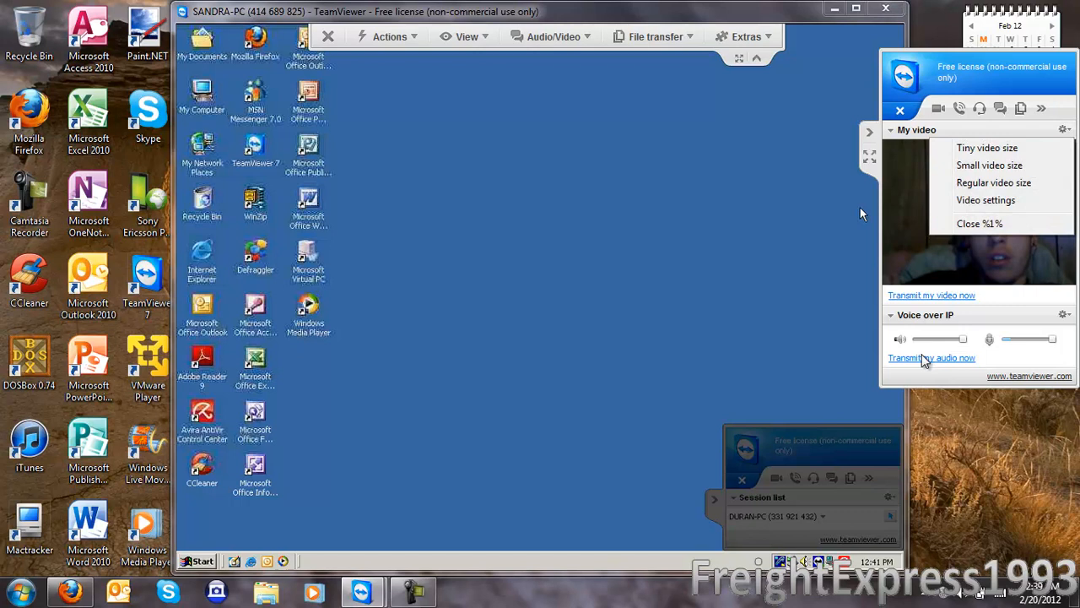
{"action": "left_click", "coordinate": [932, 358]}
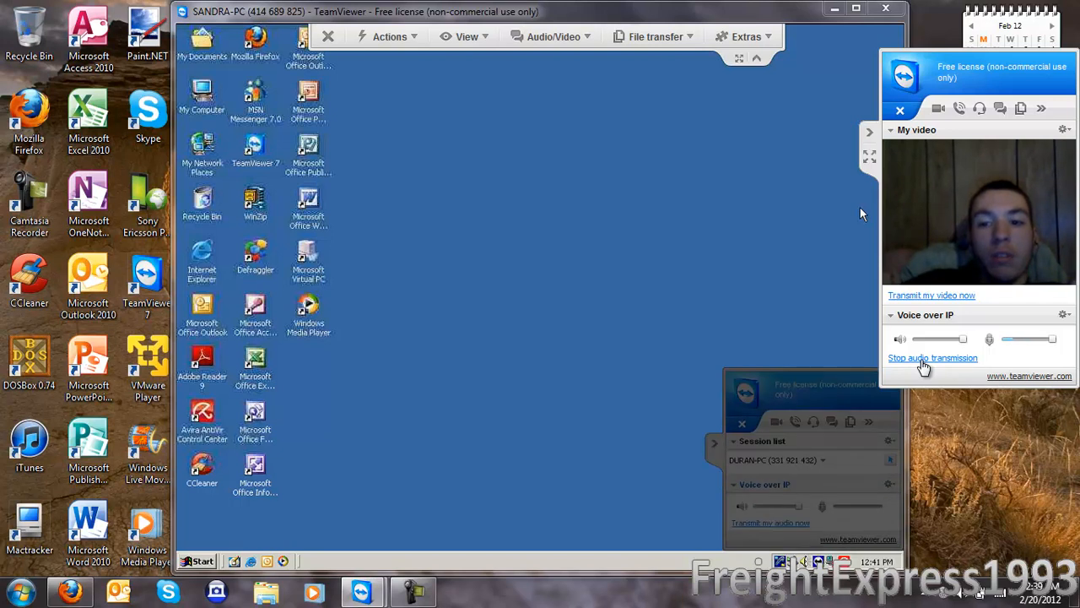
{"action": "left_click", "coordinate": [932, 358]}
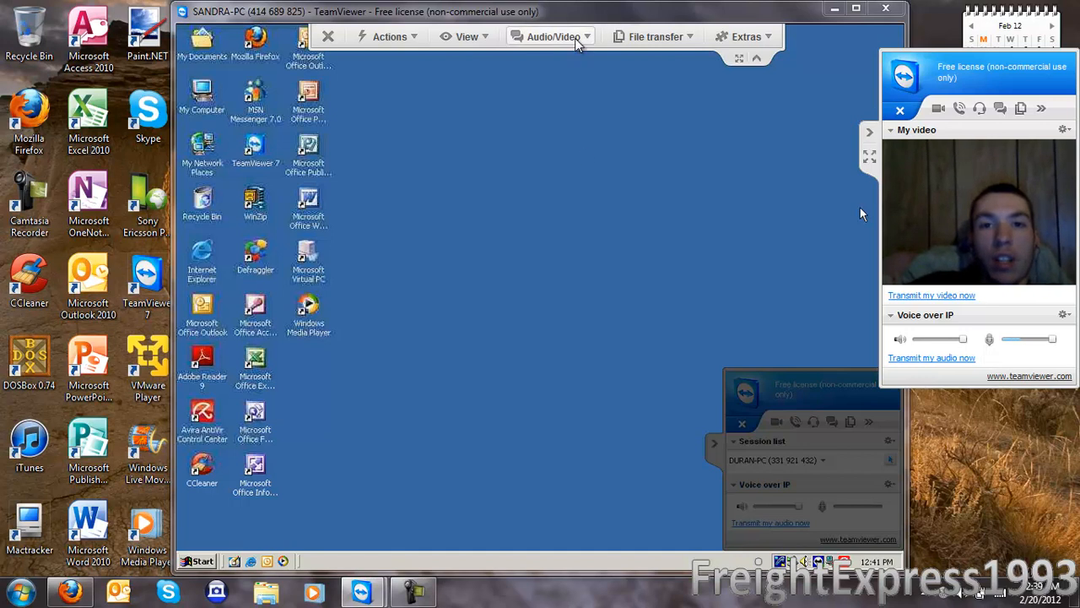
Browse the Audio/Video, File transfer and Extras menus of the session toolbar
{"action": "left_click", "coordinate": [551, 36]}
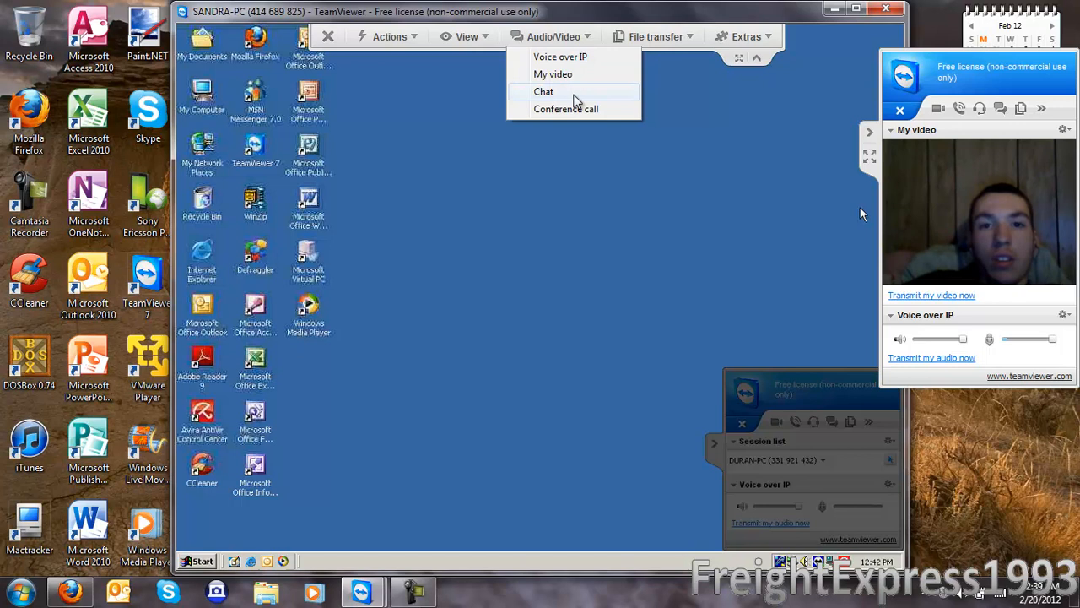
{"action": "left_click", "coordinate": [653, 36]}
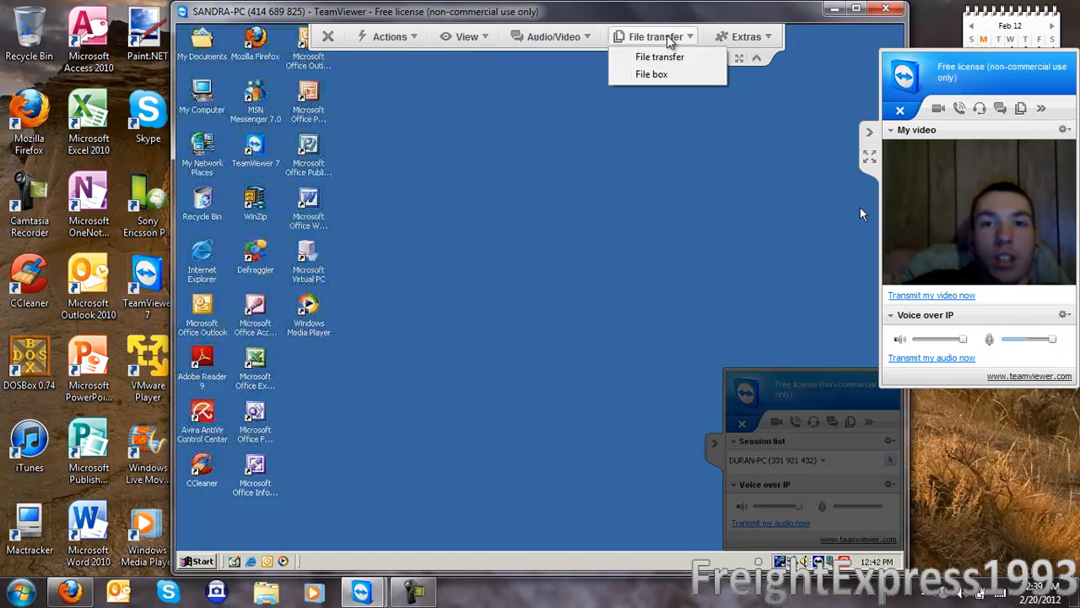
{"action": "left_click", "coordinate": [747, 36]}
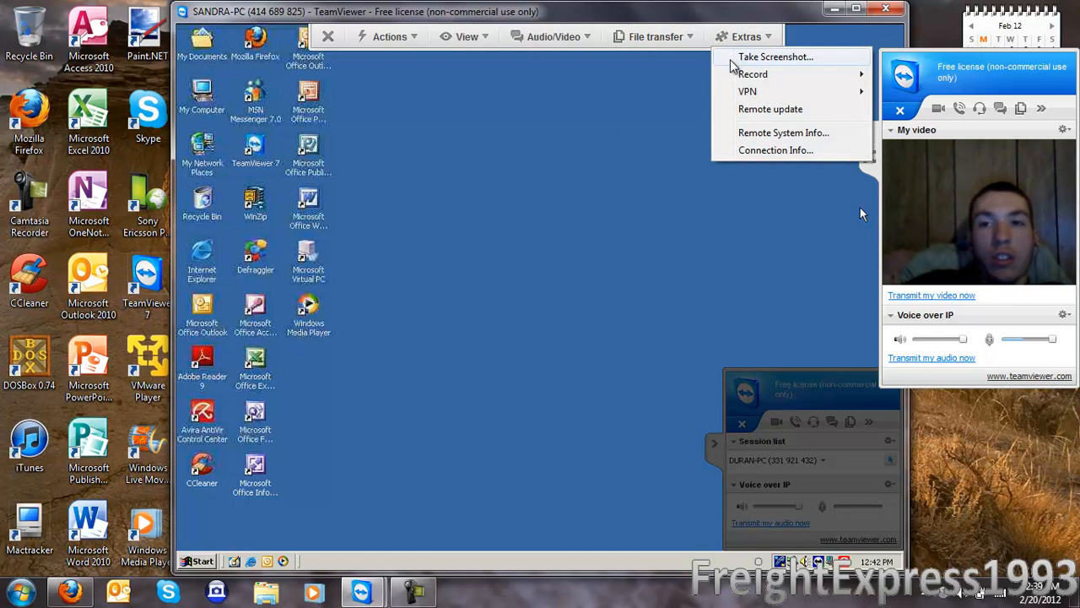
{"action": "mouse_move", "coordinate": [735, 91]}
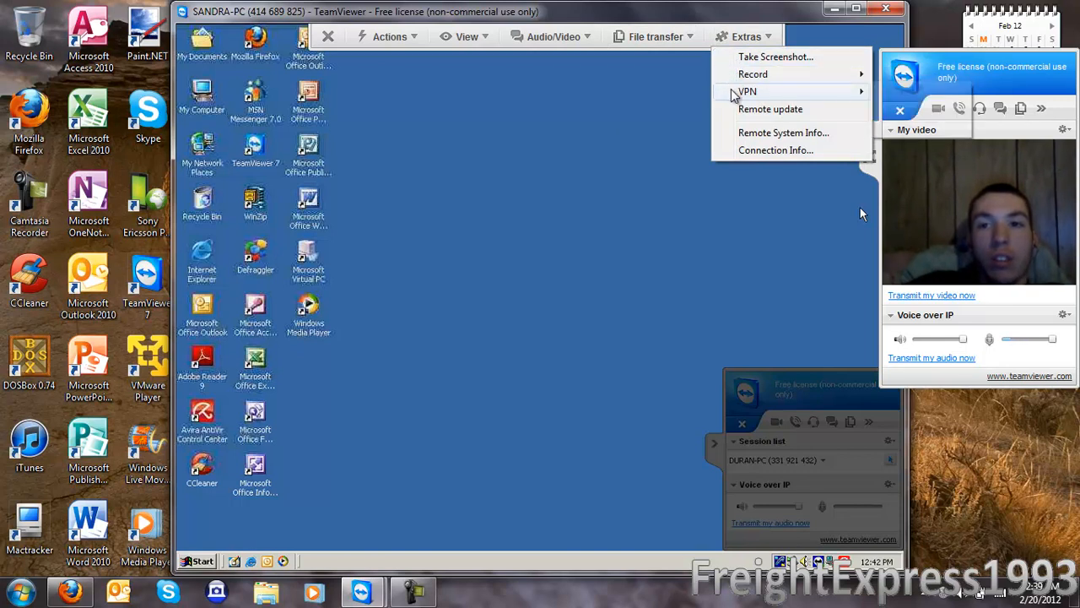
{"action": "mouse_move", "coordinate": [770, 109]}
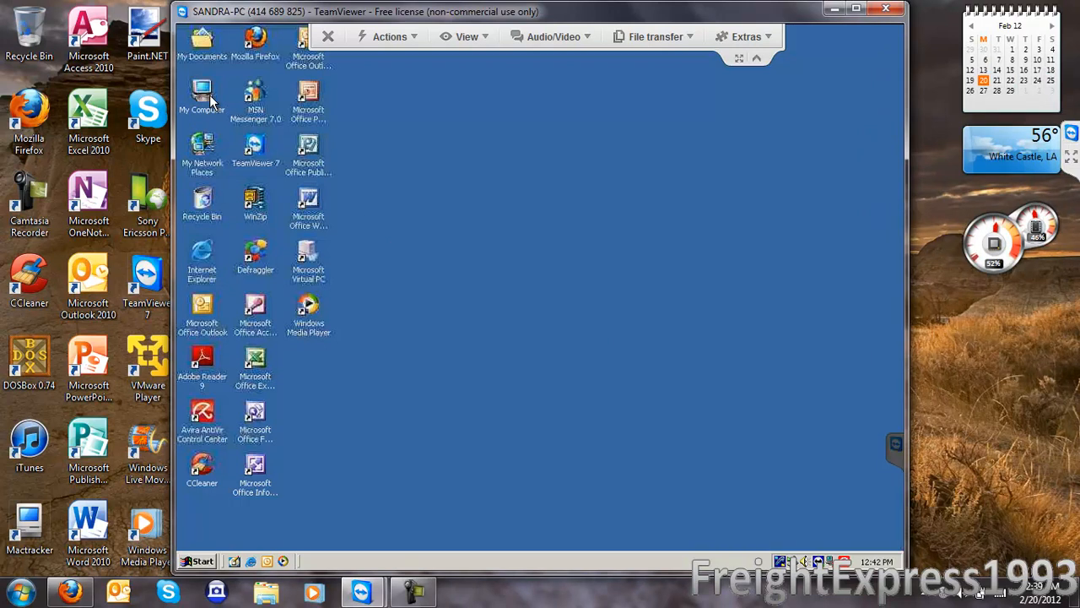
{"action": "right_click", "coordinate": [203, 95]}
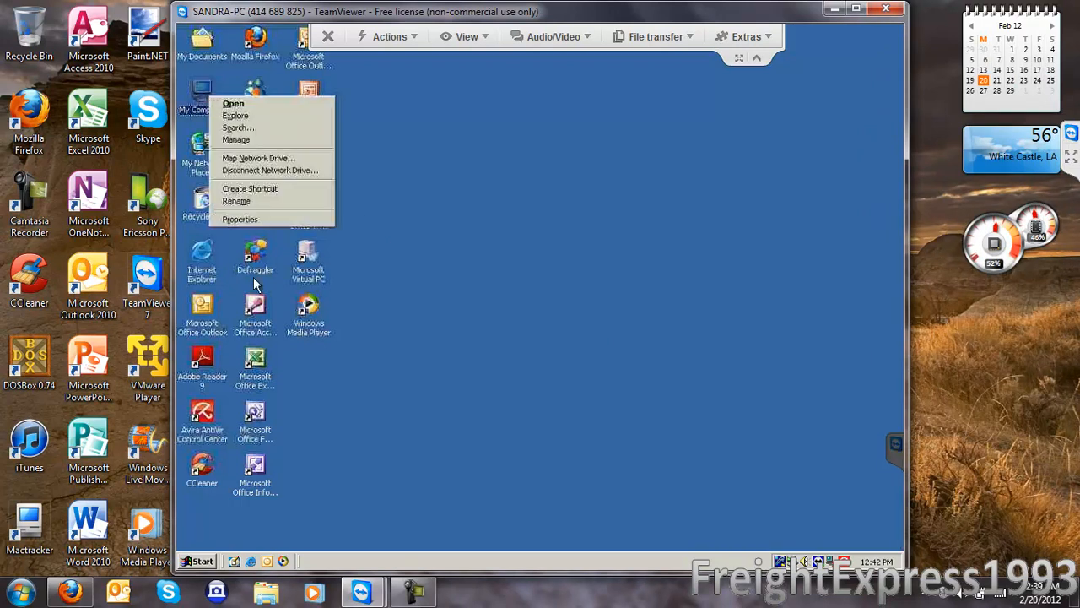
{"action": "mouse_move", "coordinate": [257, 221]}
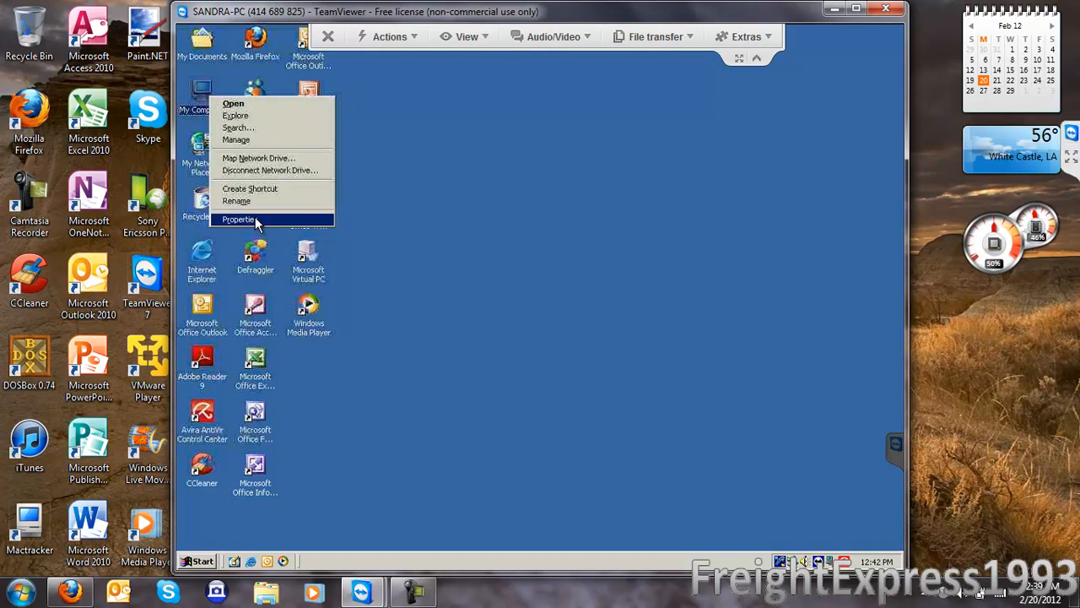
{"action": "left_click", "coordinate": [245, 219]}
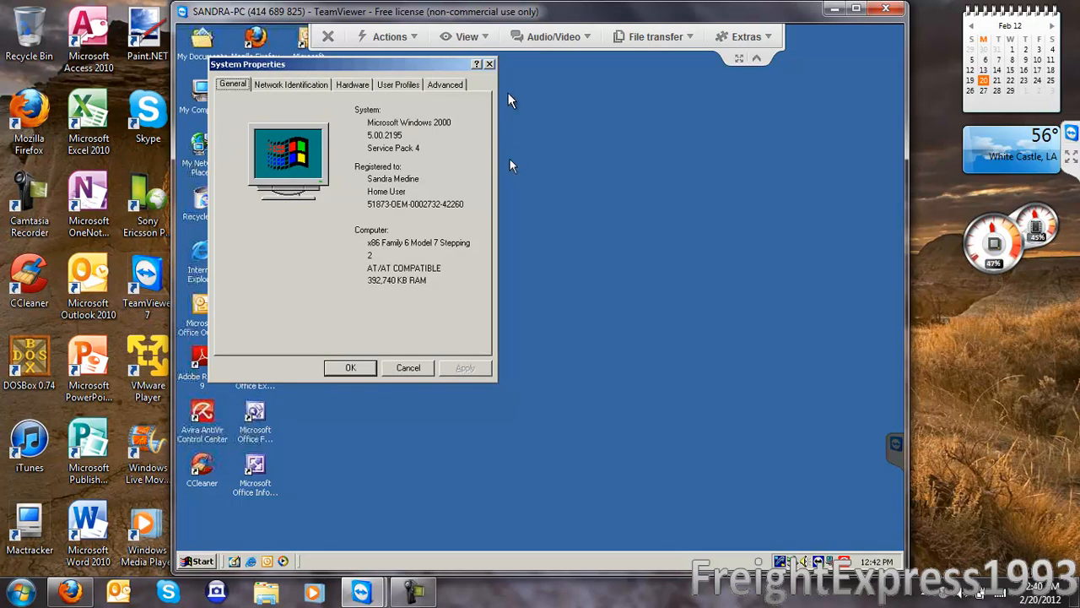
{"action": "mouse_move", "coordinate": [491, 88]}
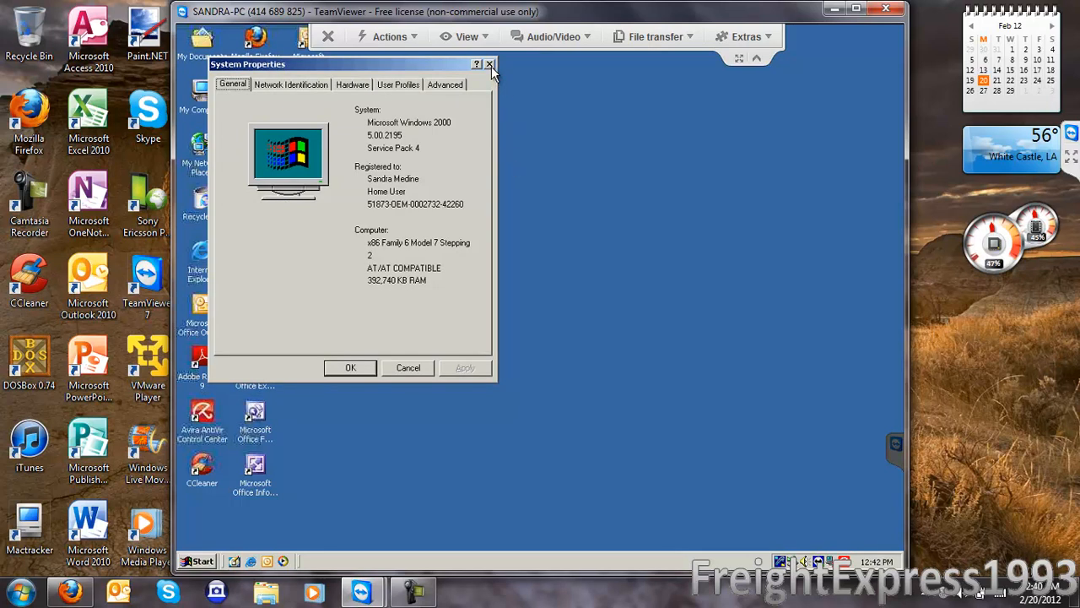
{"action": "left_click", "coordinate": [490, 65]}
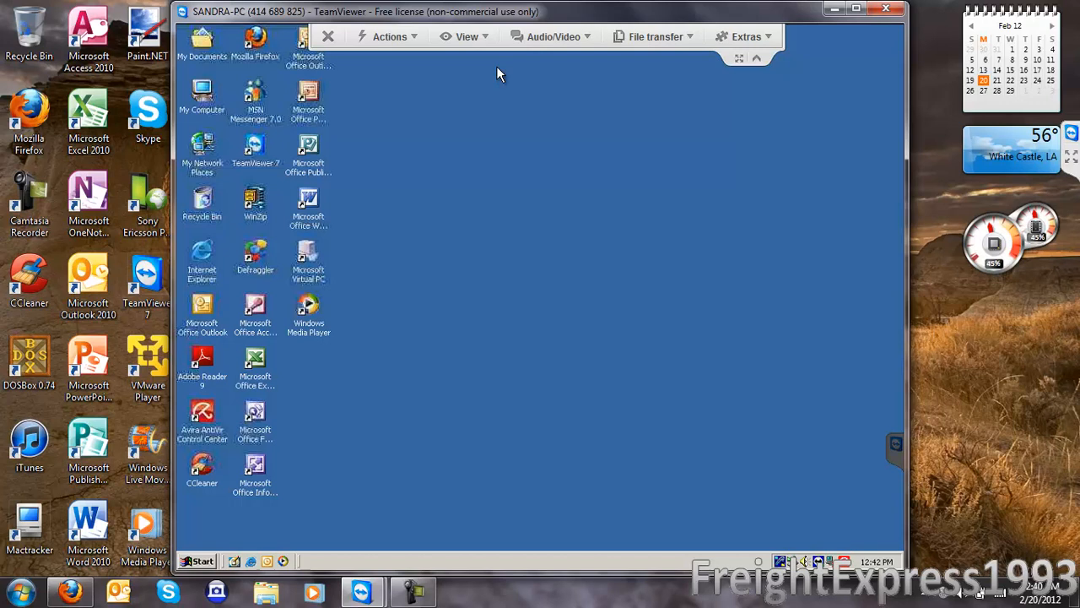
{"action": "mouse_move", "coordinate": [761, 98]}
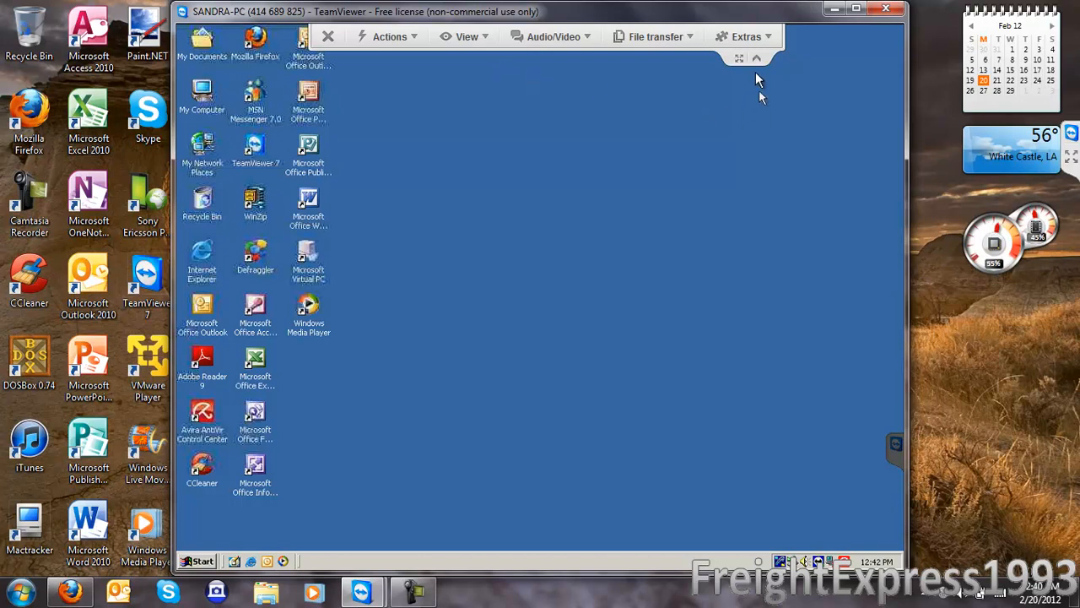
{"action": "left_click", "coordinate": [653, 36]}
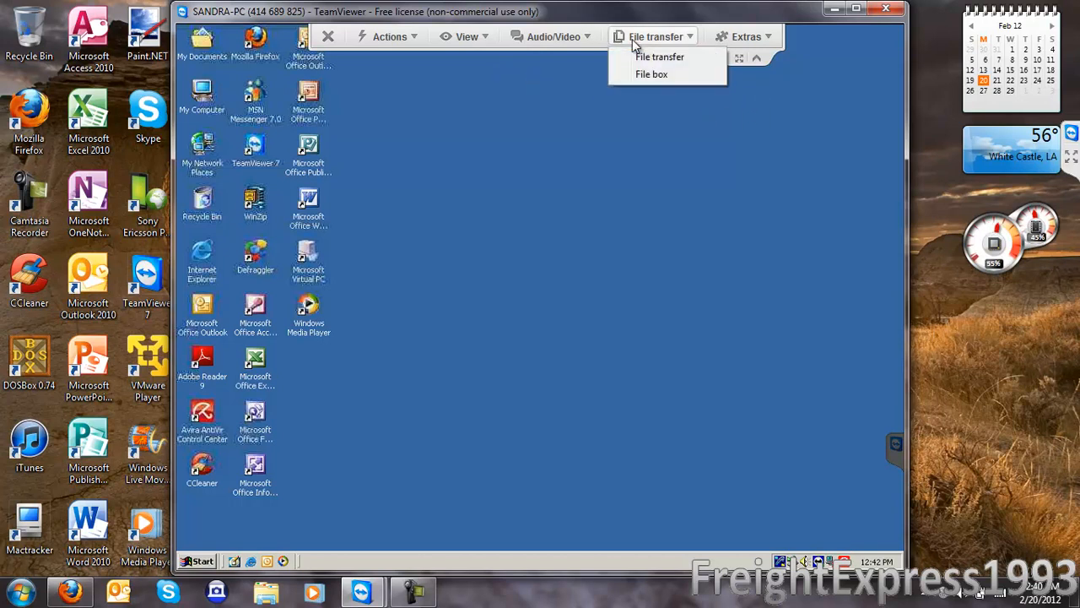
{"action": "mouse_move", "coordinate": [639, 75]}
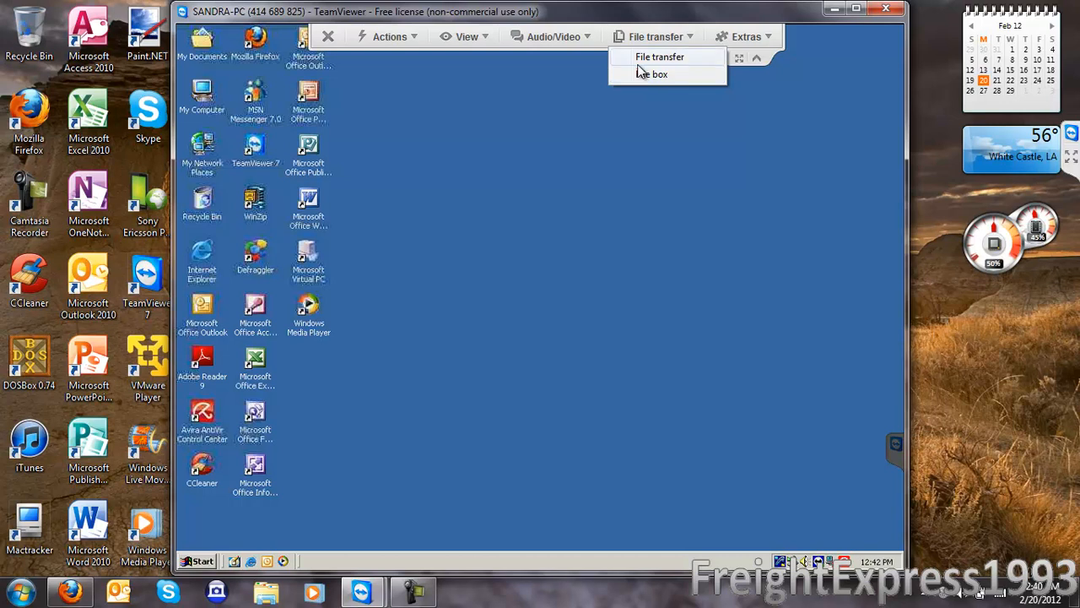
{"action": "left_click", "coordinate": [661, 56]}
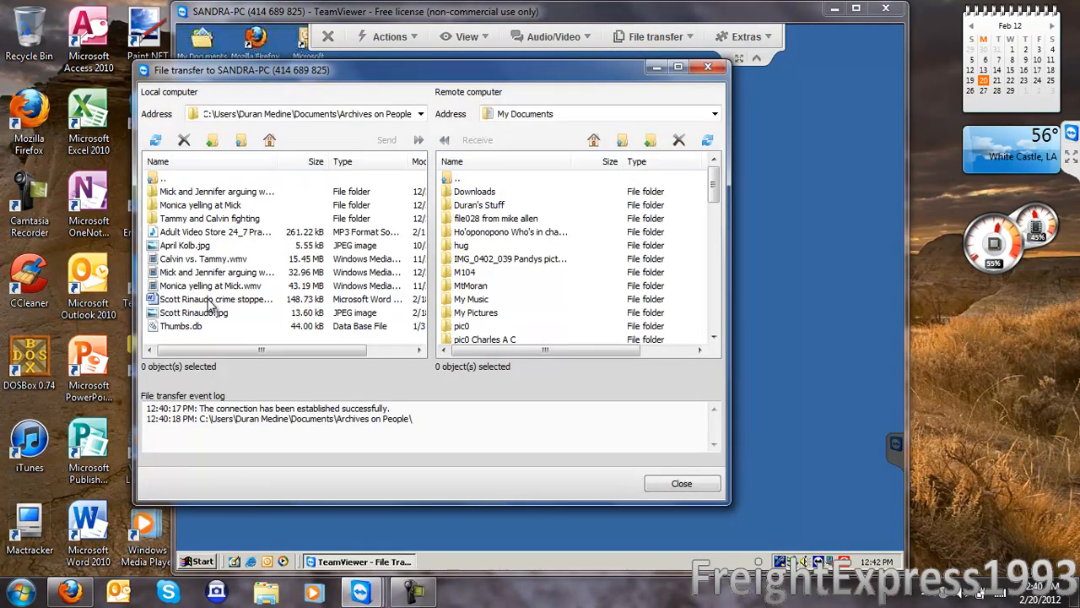
{"action": "left_click", "coordinate": [193, 312]}
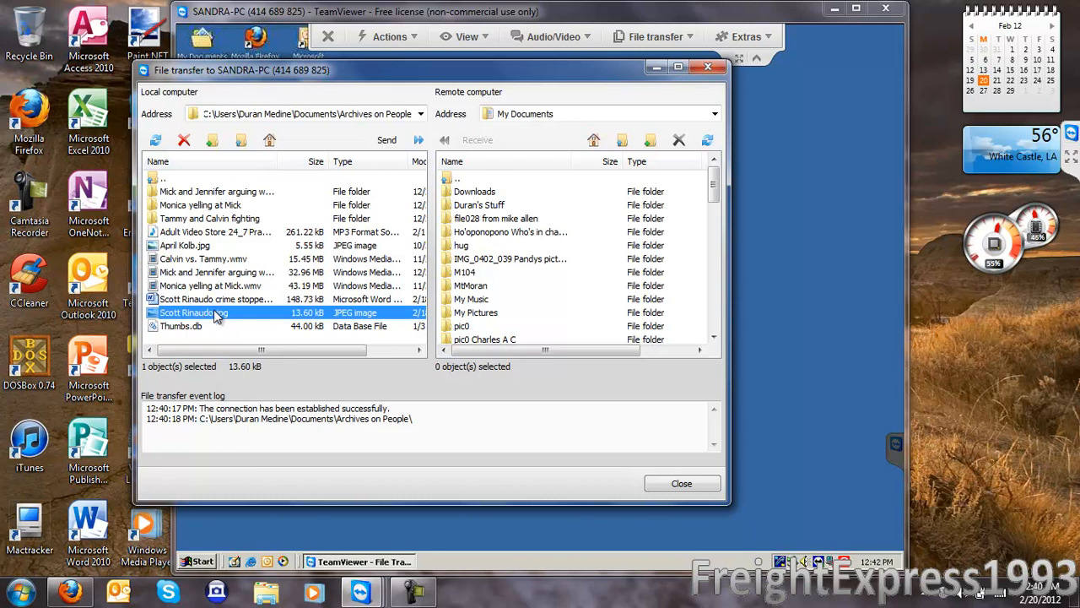
{"action": "scroll", "scroll_direction": "down", "scroll_amount": 3}
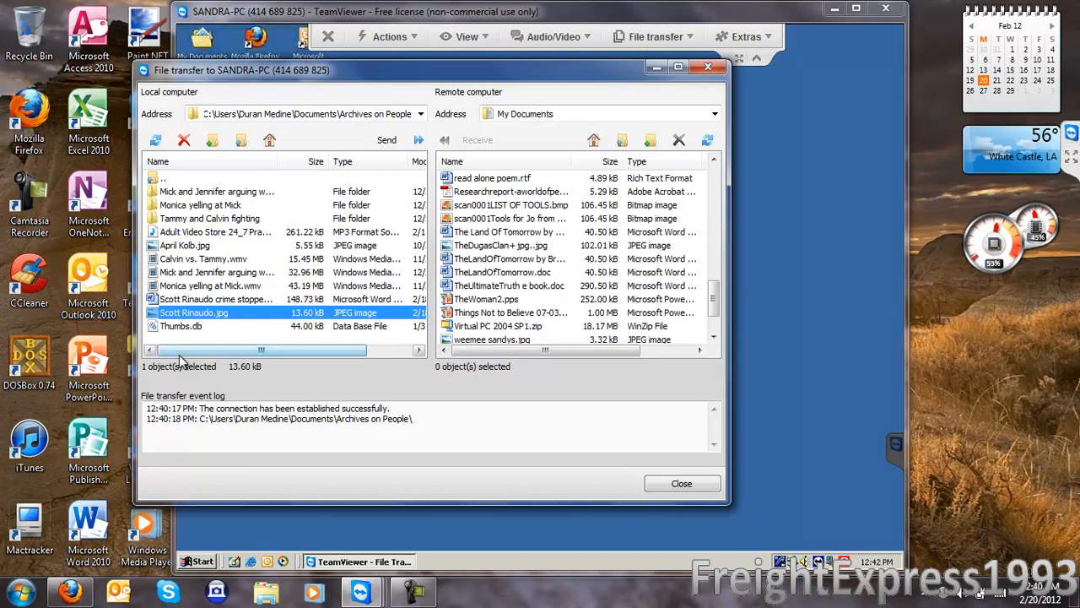
{"action": "mouse_move", "coordinate": [587, 312]}
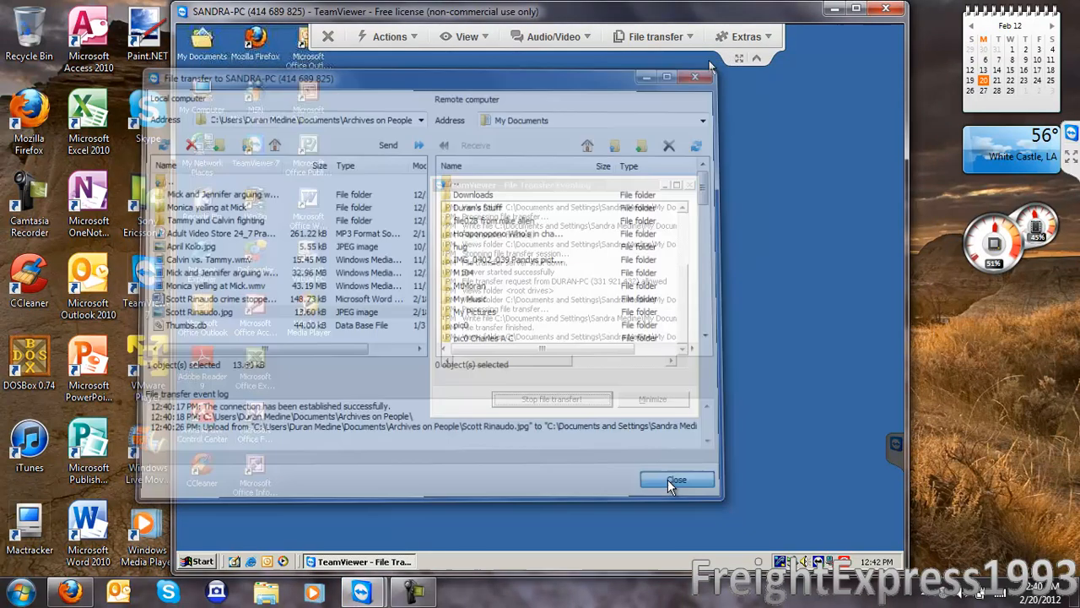
{"action": "left_click", "coordinate": [675, 479]}
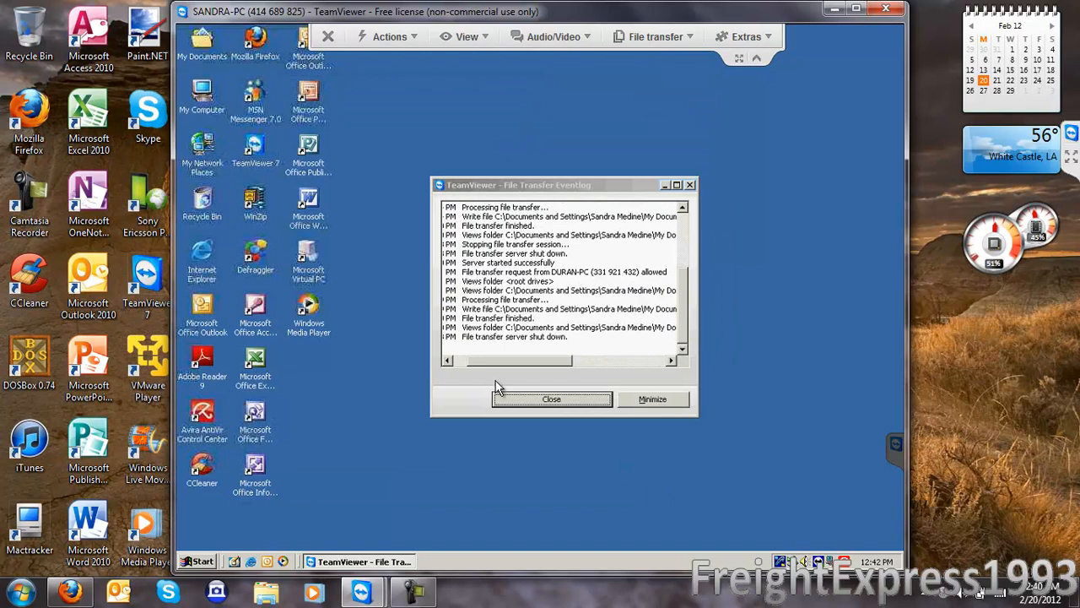
{"action": "left_click", "coordinate": [653, 36]}
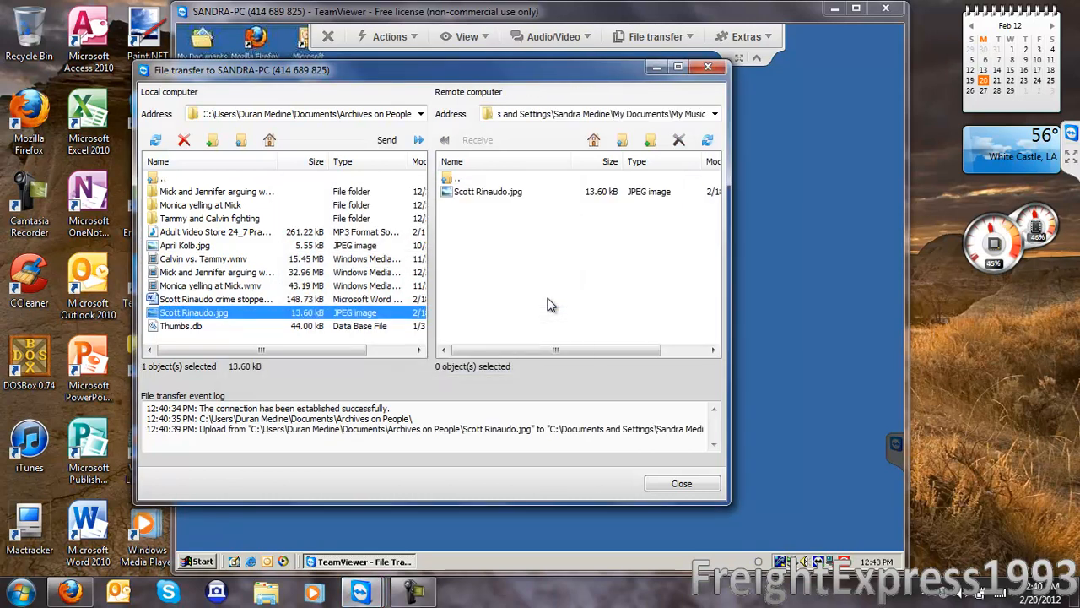
{"action": "mouse_move", "coordinate": [551, 296]}
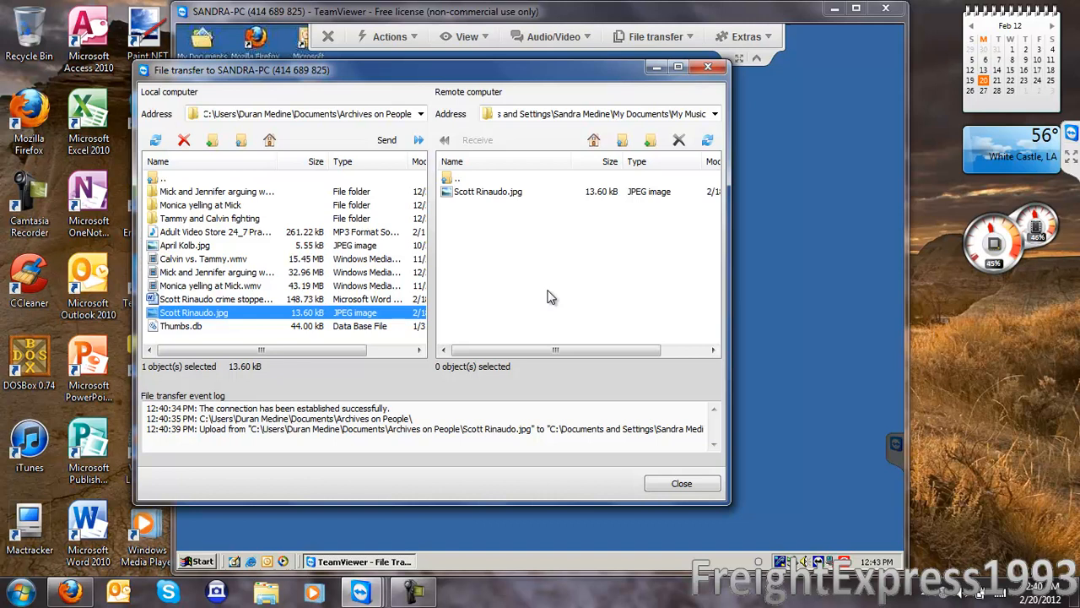
Delete the copy from remote My Music, send it to My Documents instead, and close the transfer
{"action": "left_click", "coordinate": [485, 190]}
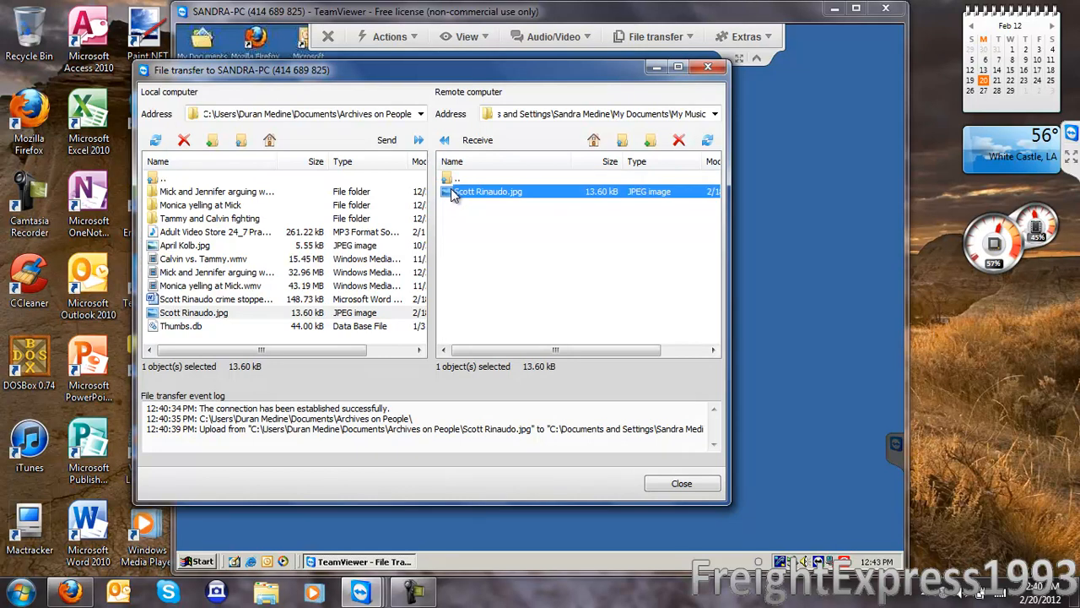
{"action": "left_click", "coordinate": [678, 139]}
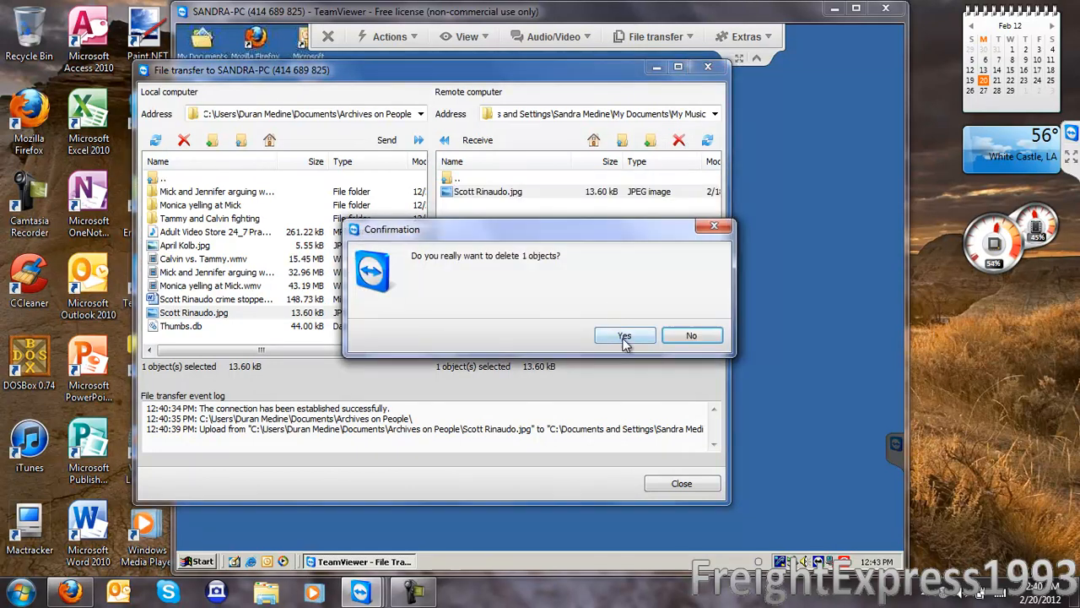
{"action": "left_click", "coordinate": [624, 335]}
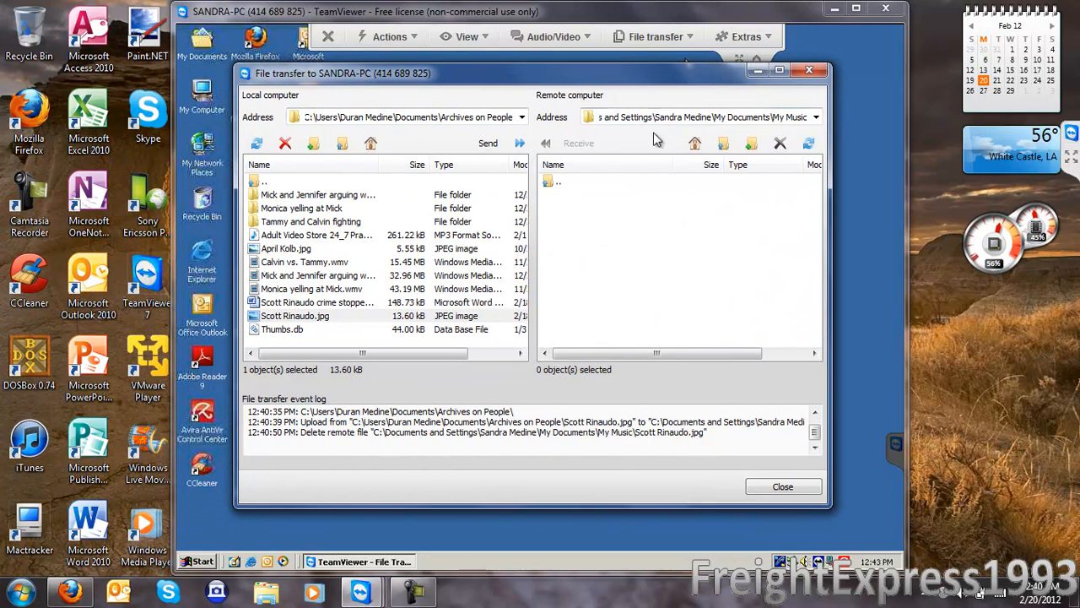
{"action": "left_click", "coordinate": [694, 143]}
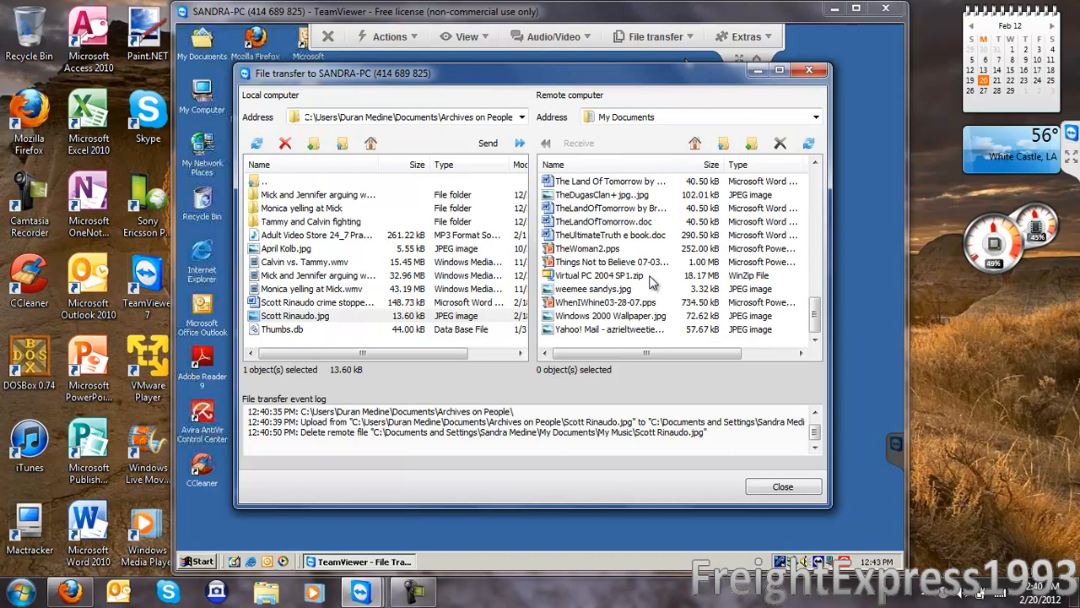
{"action": "mouse_move", "coordinate": [692, 321]}
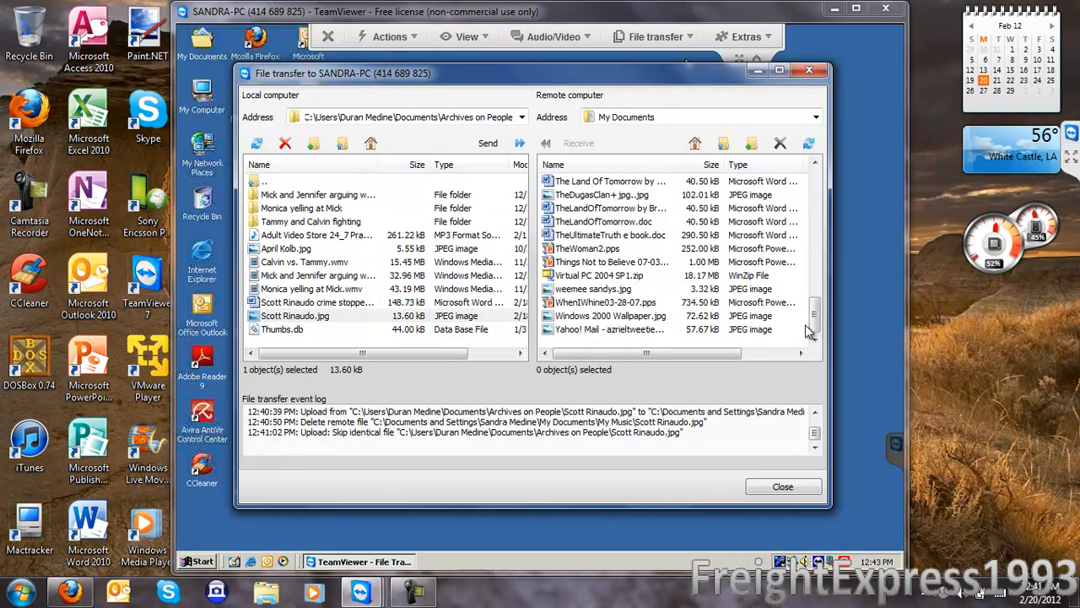
{"action": "left_click", "coordinate": [586, 248]}
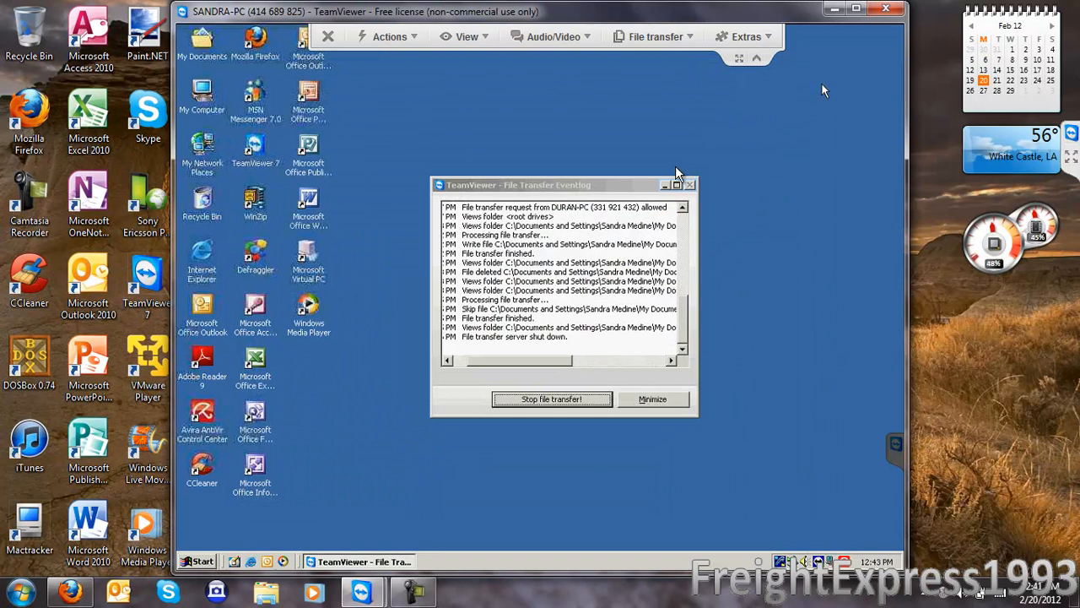
{"action": "left_click", "coordinate": [551, 399]}
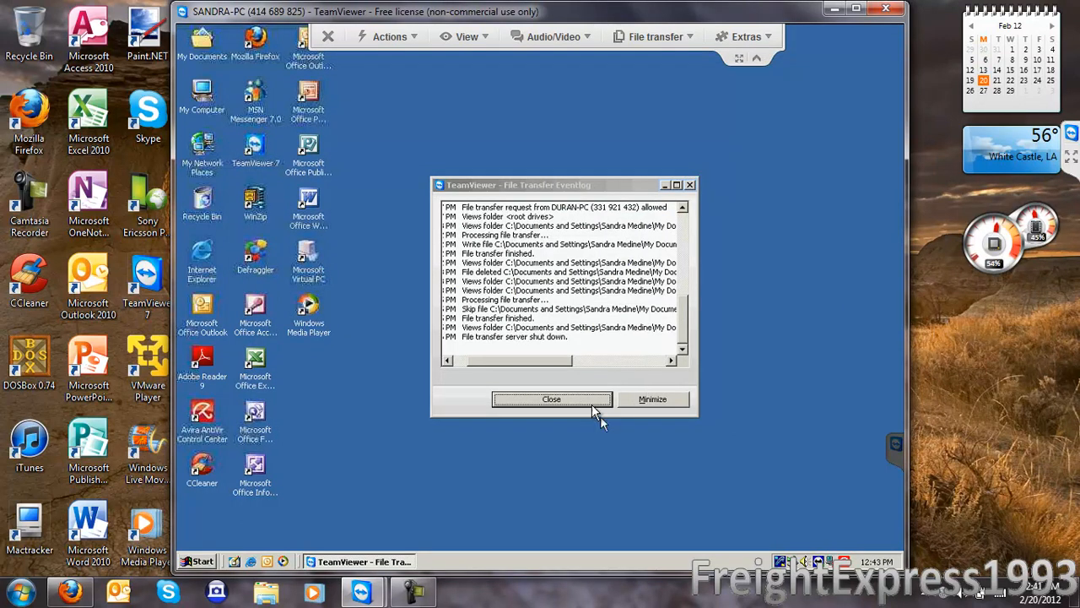
{"action": "left_click", "coordinate": [551, 400]}
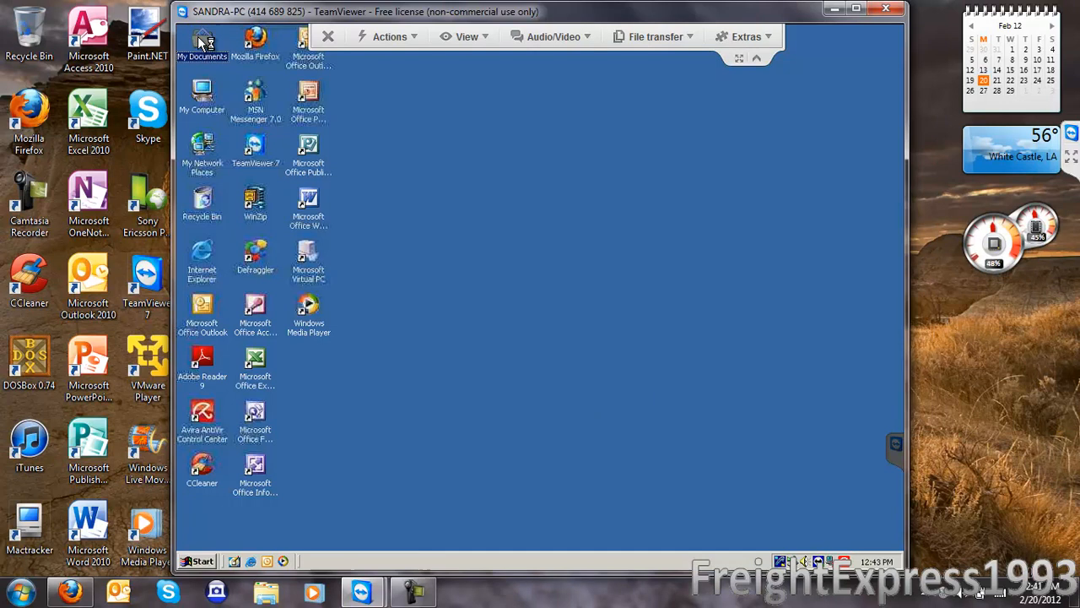
{"action": "double_click", "coordinate": [203, 40]}
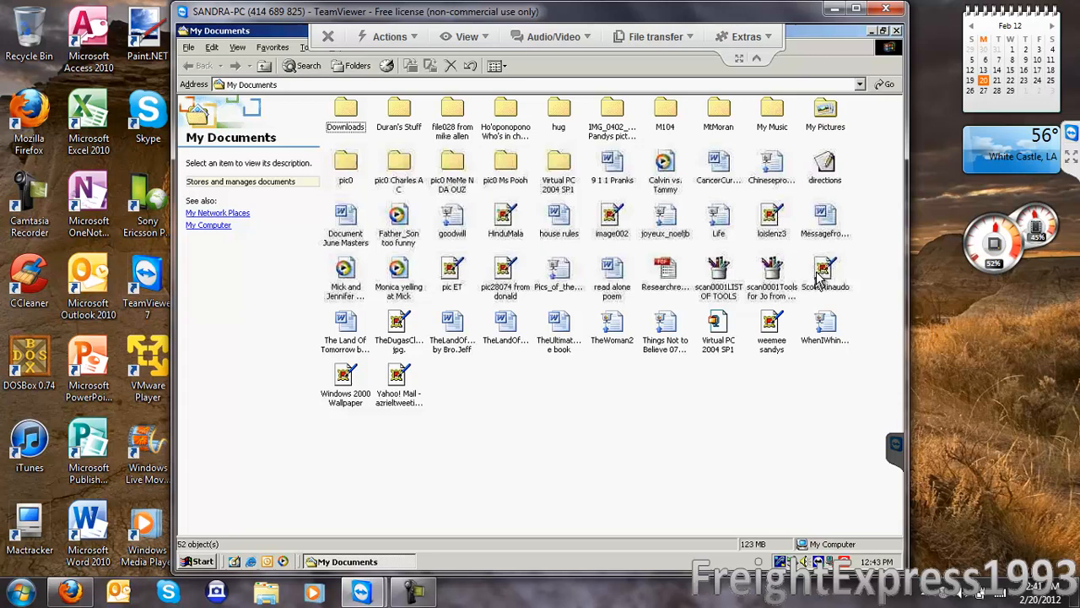
{"action": "left_click", "coordinate": [825, 270]}
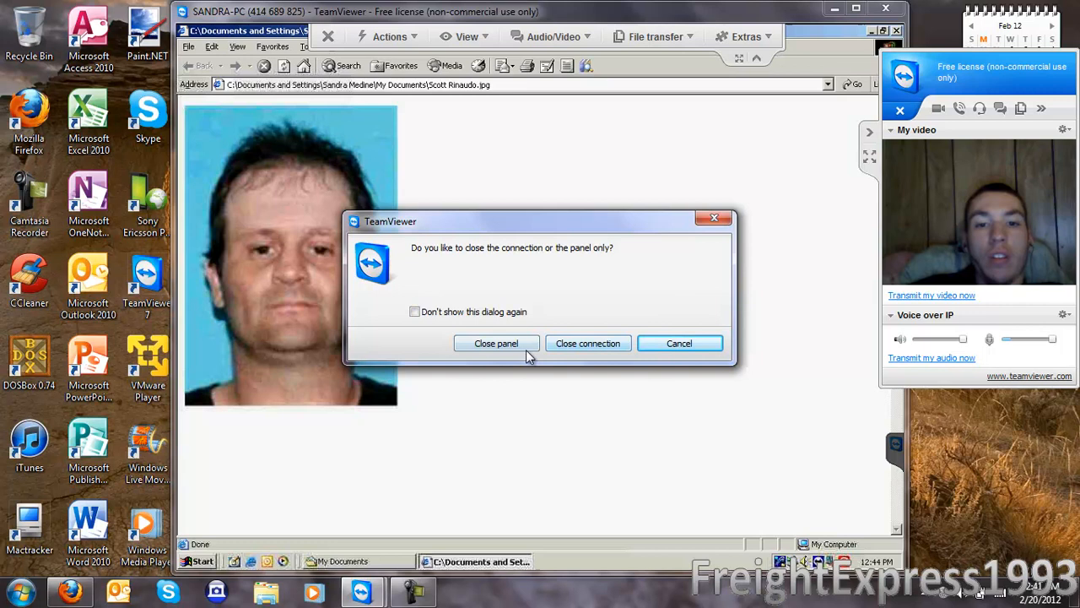
Close only the side panel, keeping the SANDRA-PC connection open
{"action": "left_click", "coordinate": [496, 343]}
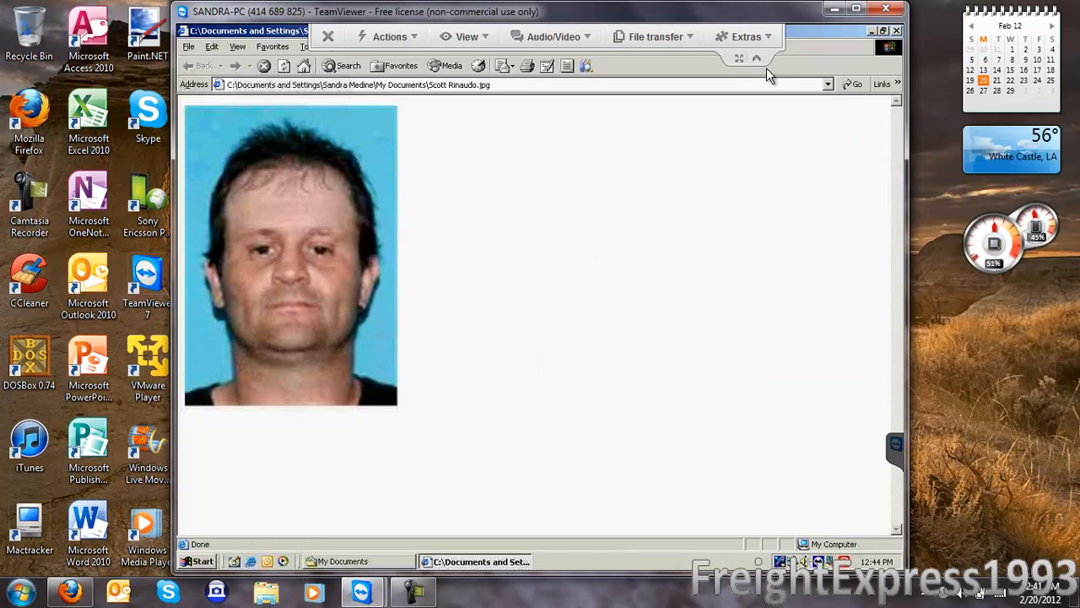
{"action": "mouse_move", "coordinate": [530, 464]}
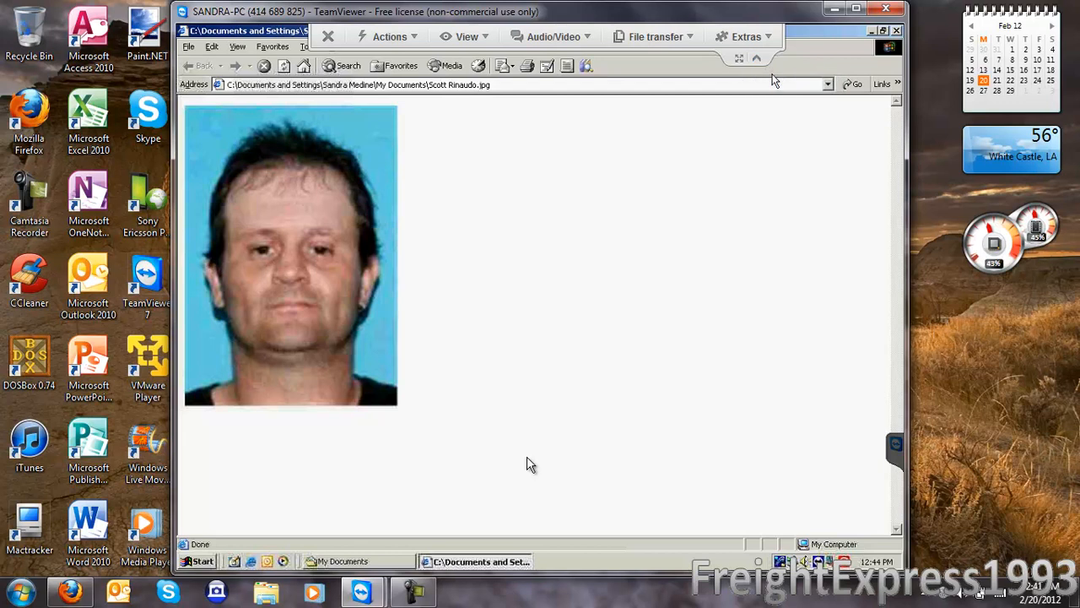
{"action": "mouse_move", "coordinate": [591, 197]}
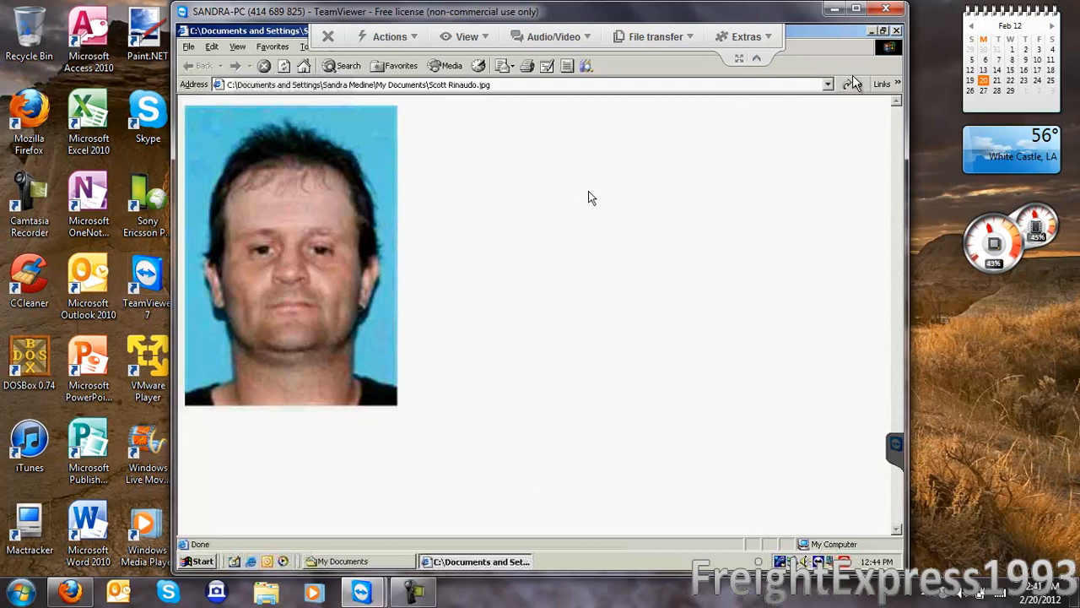
{"action": "mouse_move", "coordinate": [893, 44]}
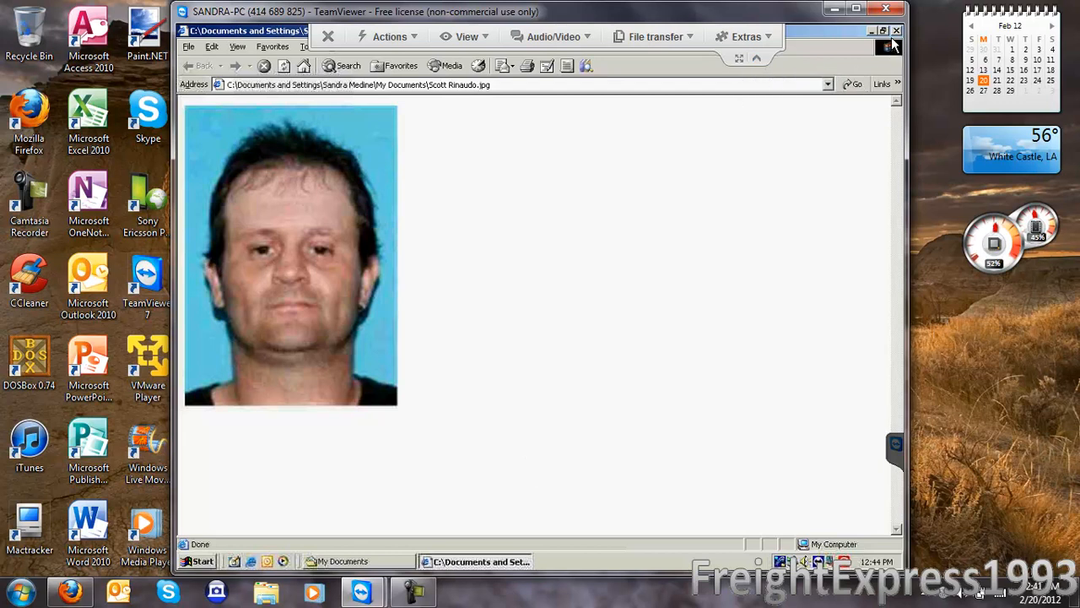